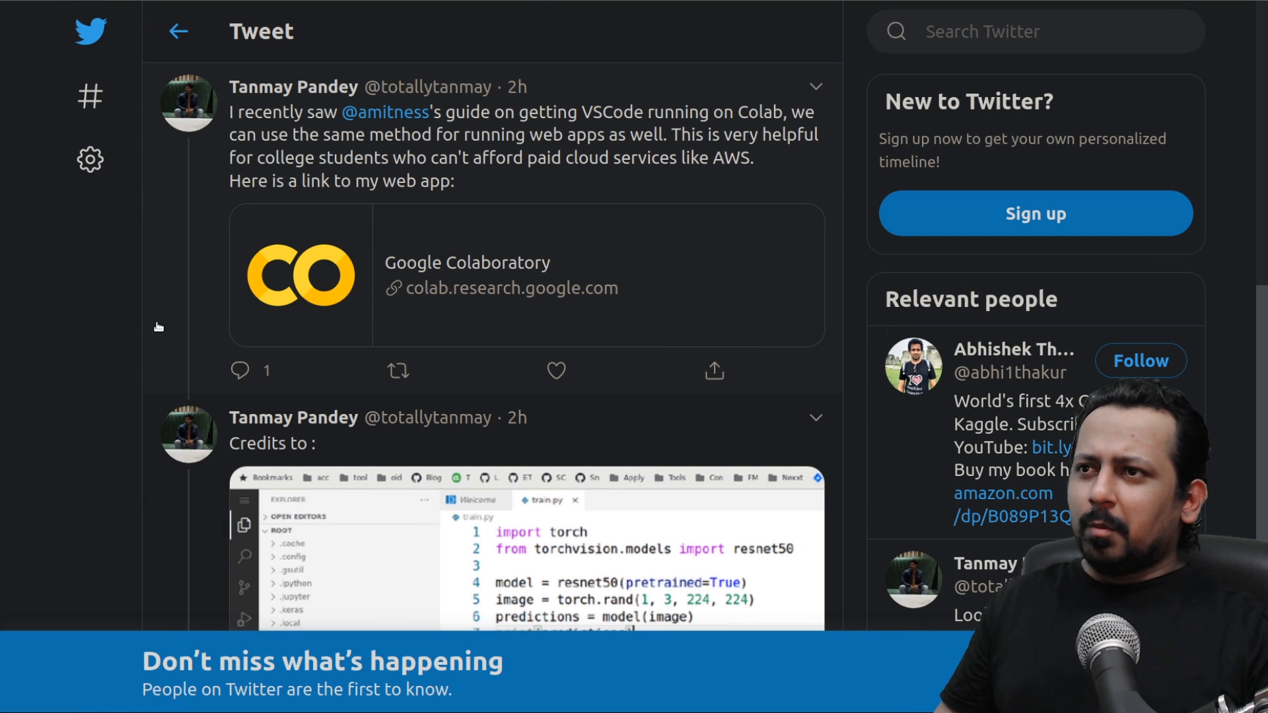
Review the ColabCode source, highlighting the port/password parameters and the _start_server method.
{"action": "scroll", "scroll_direction": "down", "scroll_amount": 3}
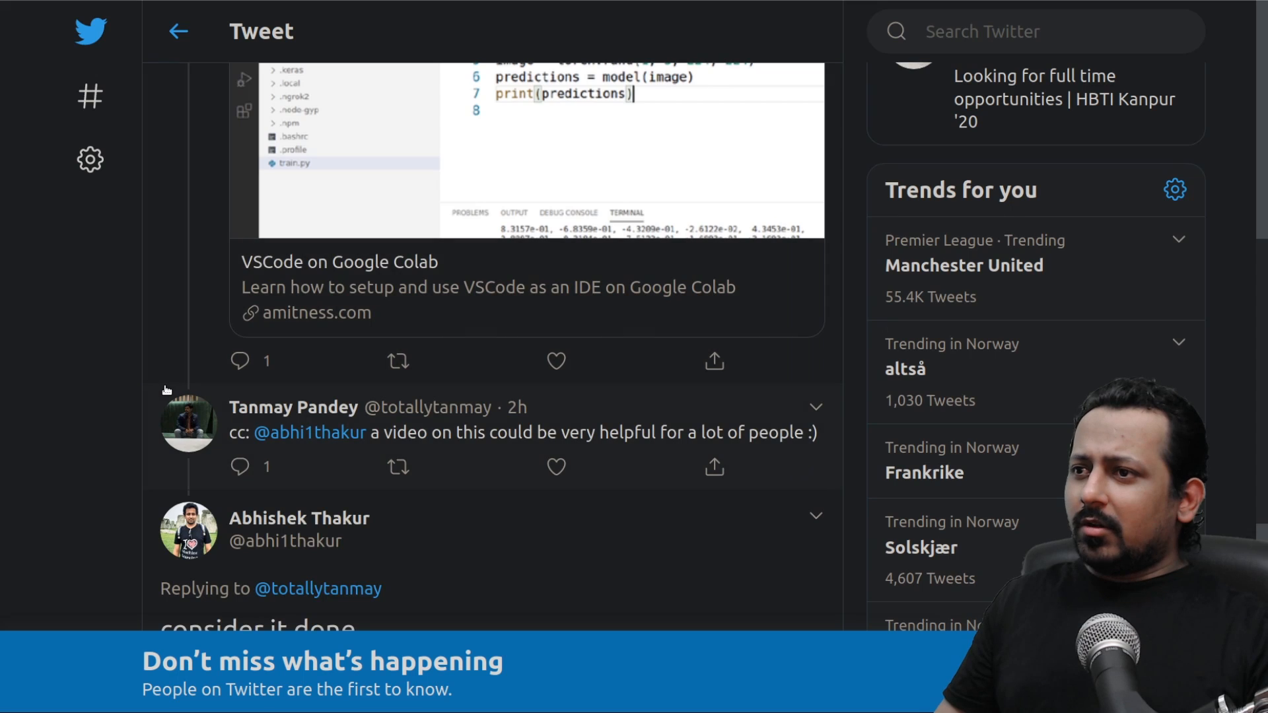
{"action": "scroll", "scroll_direction": "down", "scroll_amount": 3}
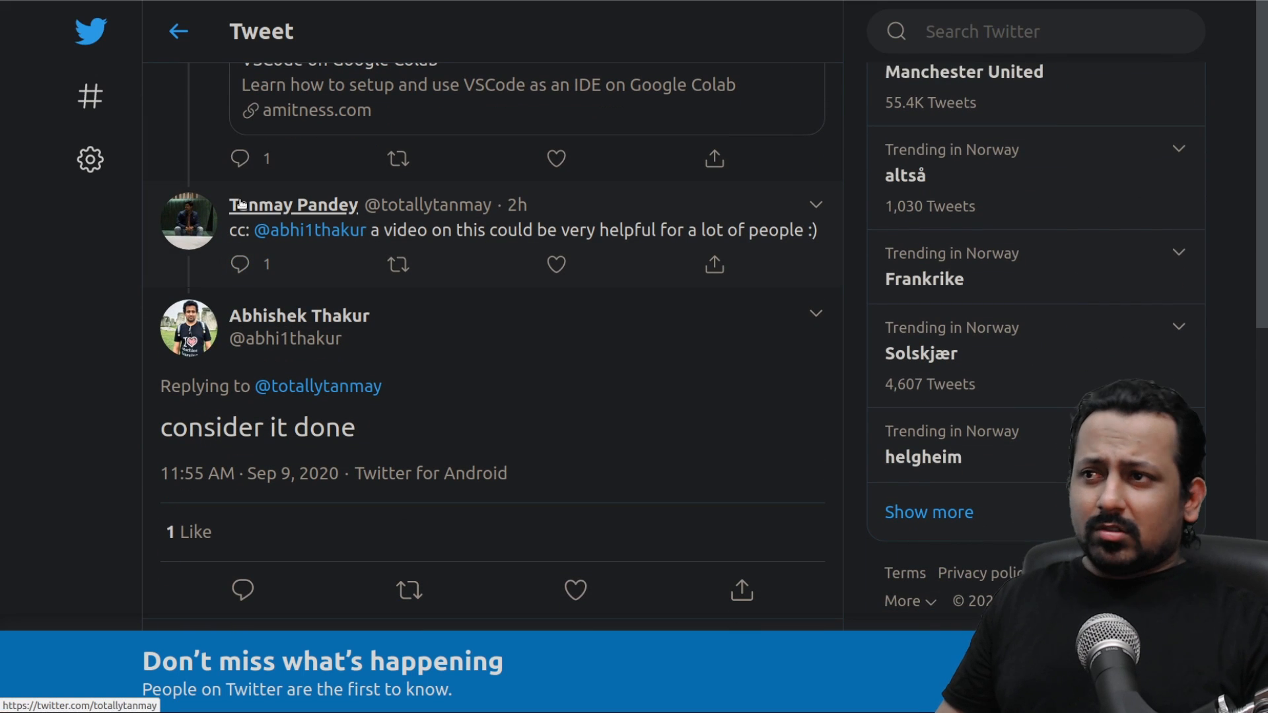
{"action": "mouse_move", "coordinate": [480, 269]}
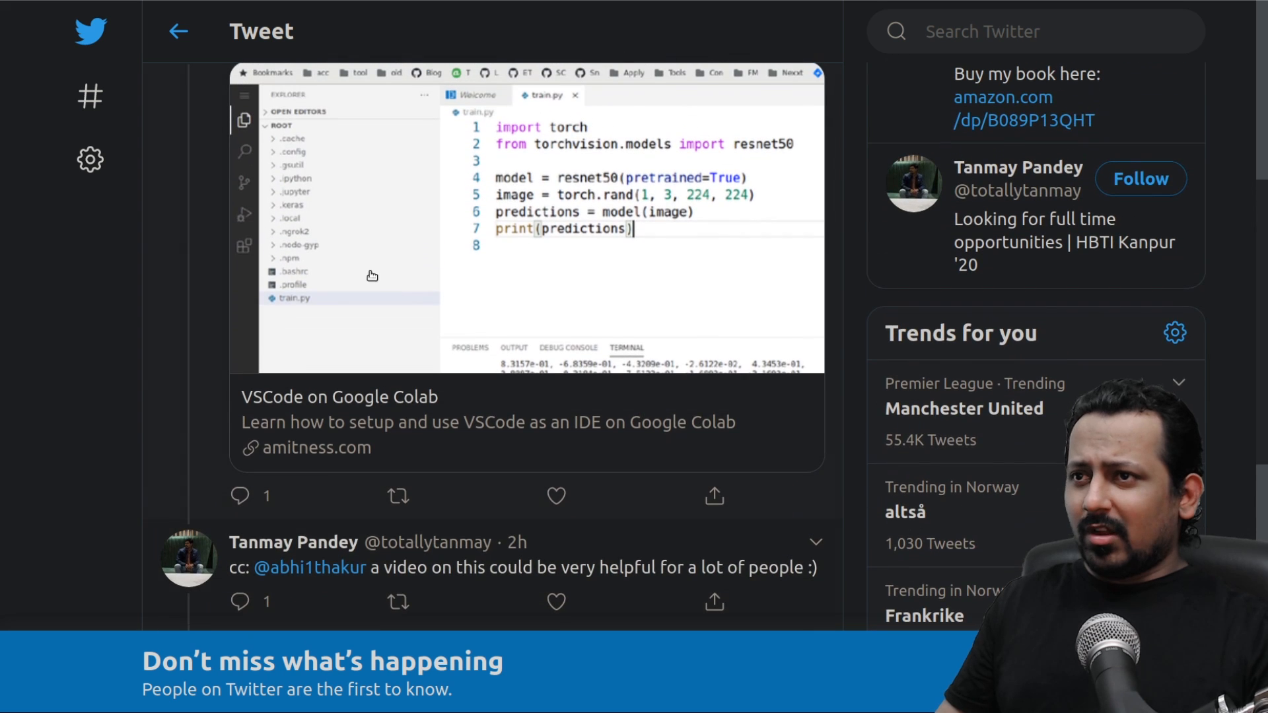
{"action": "mouse_move", "coordinate": [524, 457]}
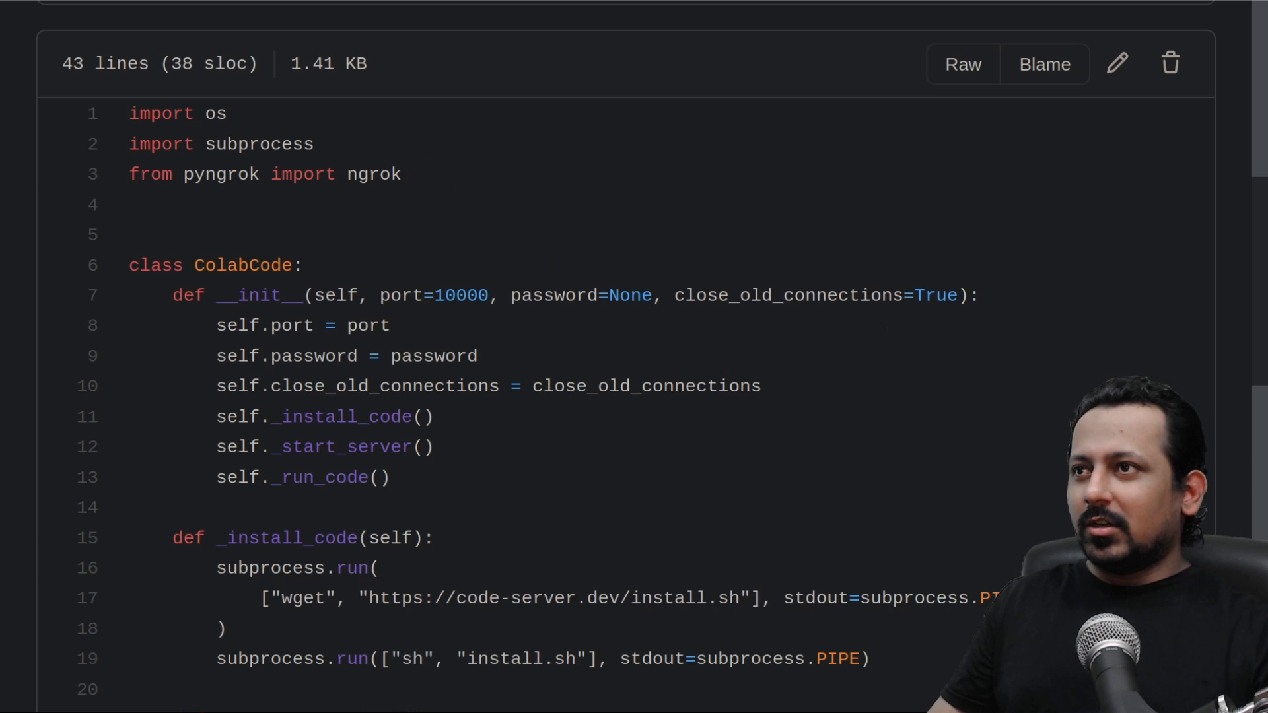
{"action": "mouse_move", "coordinate": [436, 323]}
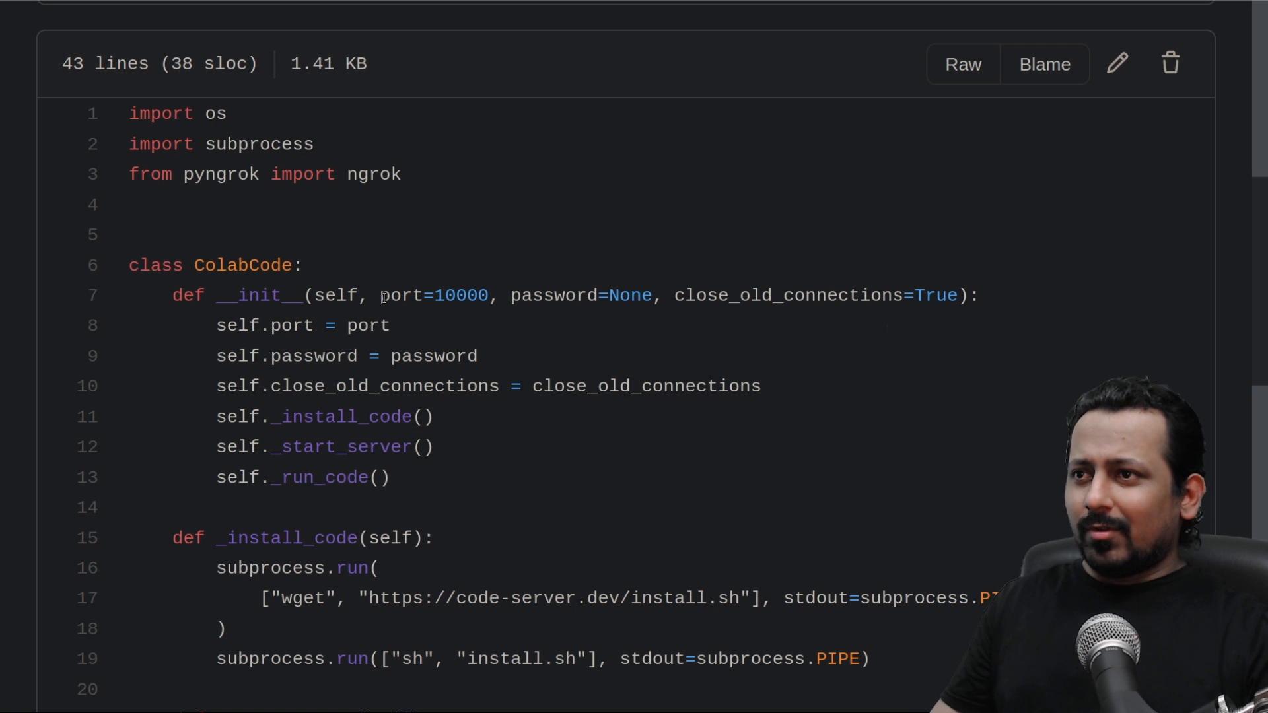
{"action": "left_click_drag", "start_coordinate": [380, 295], "coordinate": [819, 296]}
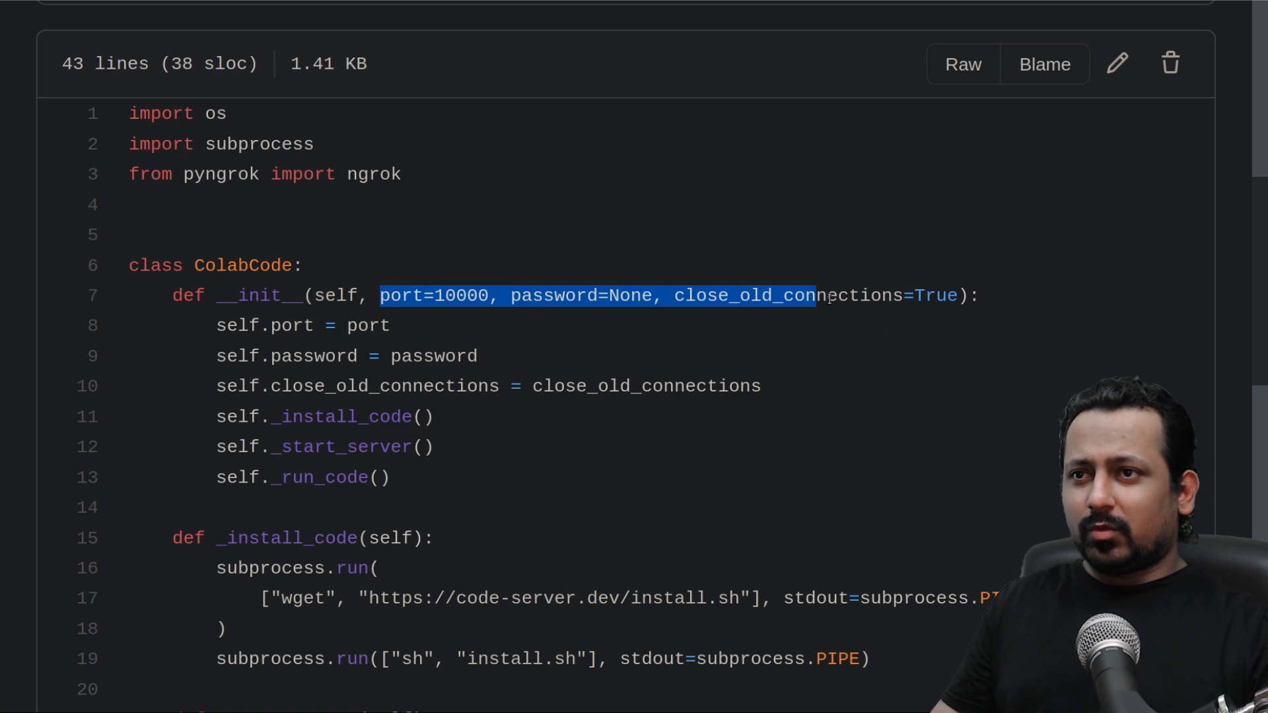
{"action": "scroll", "scroll_direction": "down", "scroll_amount": 3}
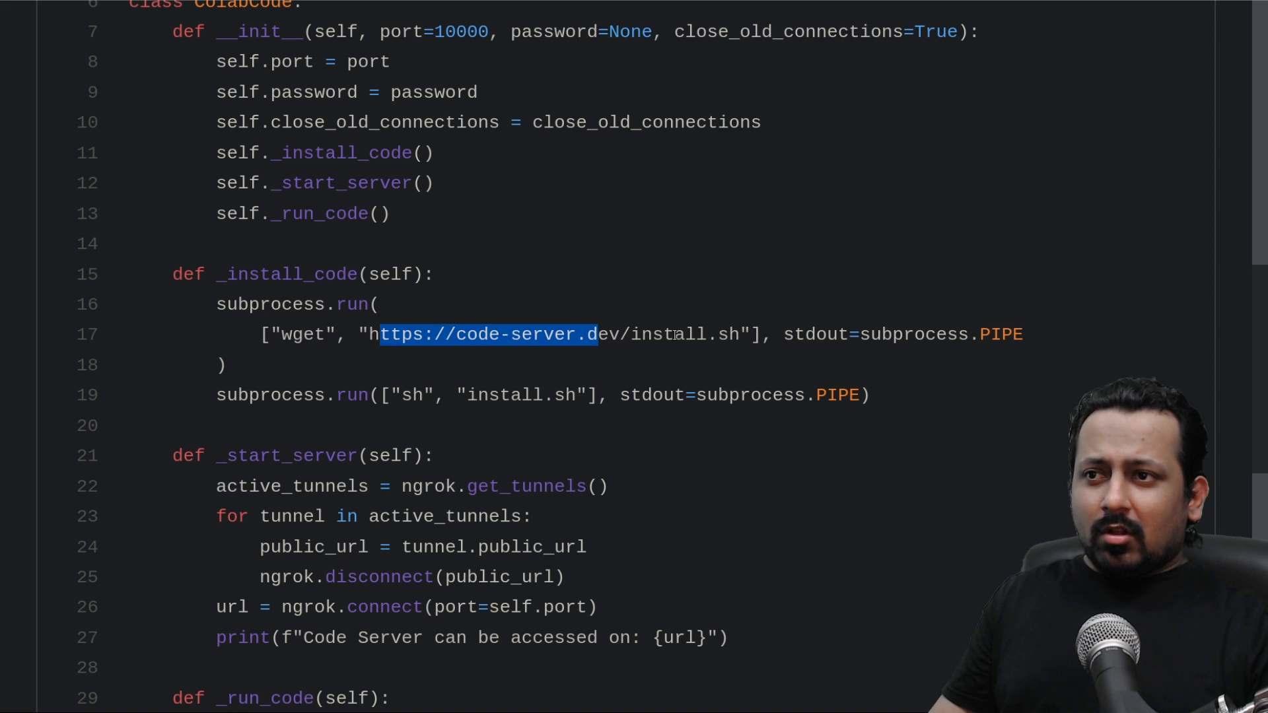
{"action": "left_click", "coordinate": [384, 405]}
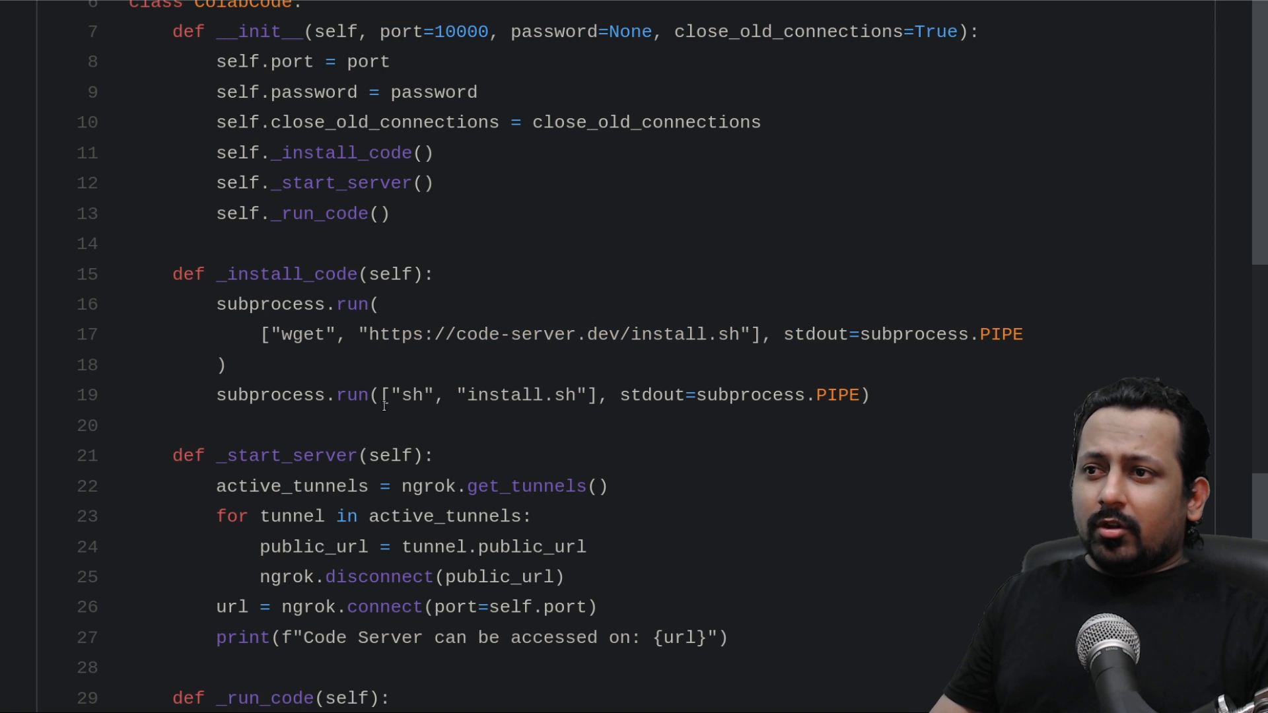
{"action": "left_click_drag", "start_coordinate": [378, 395], "coordinate": [772, 395]}
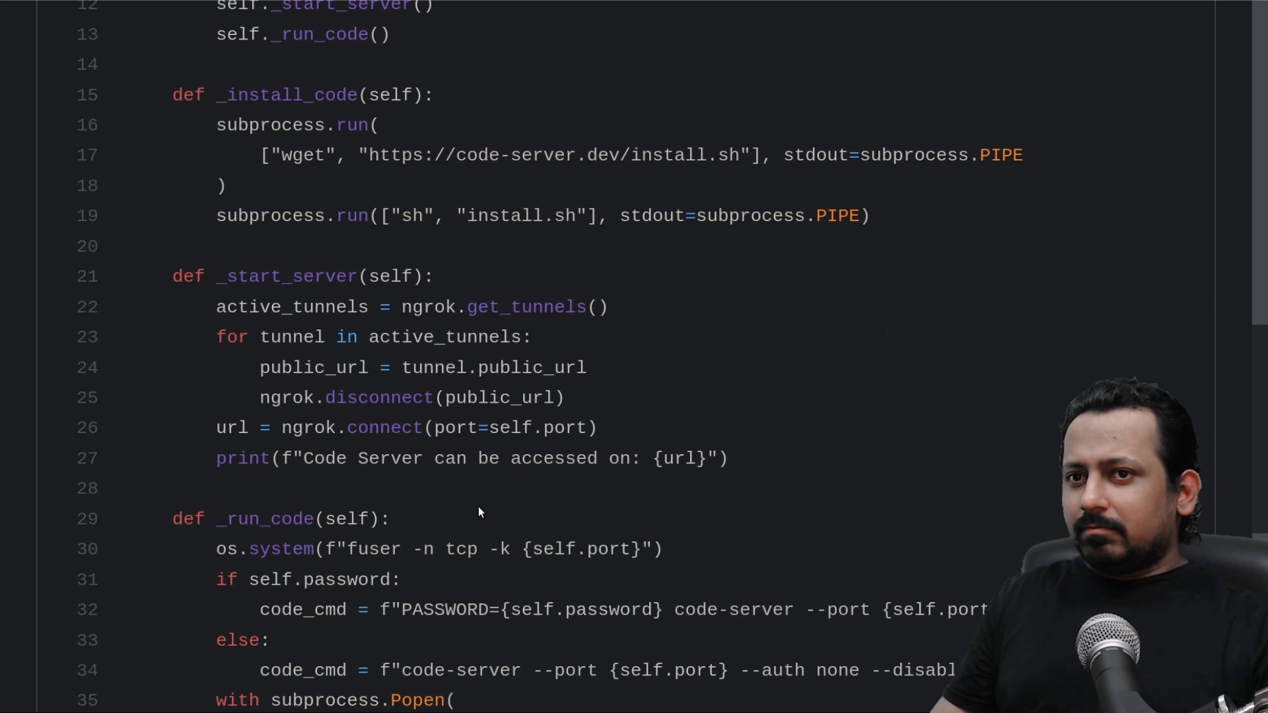
{"action": "scroll", "scroll_direction": "down", "scroll_amount": 3}
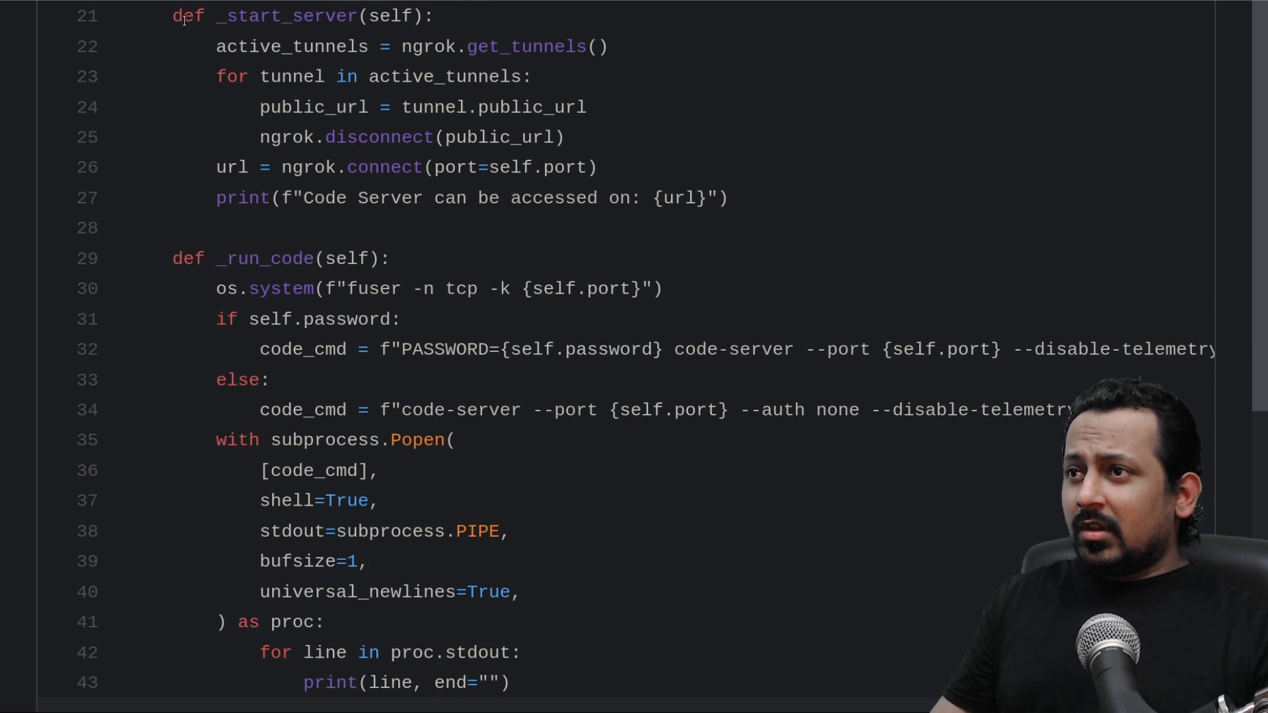
{"action": "left_click_drag", "start_coordinate": [173, 15], "coordinate": [597, 167]}
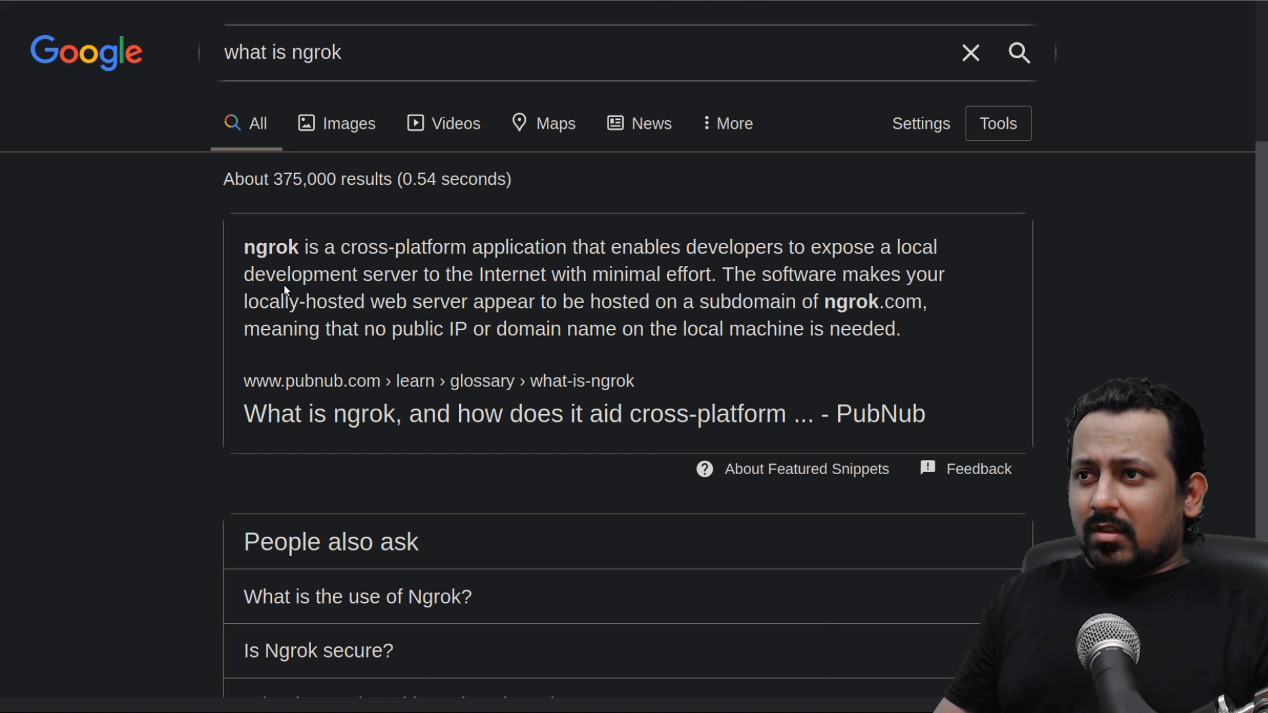
{"action": "mouse_move", "coordinate": [188, 269]}
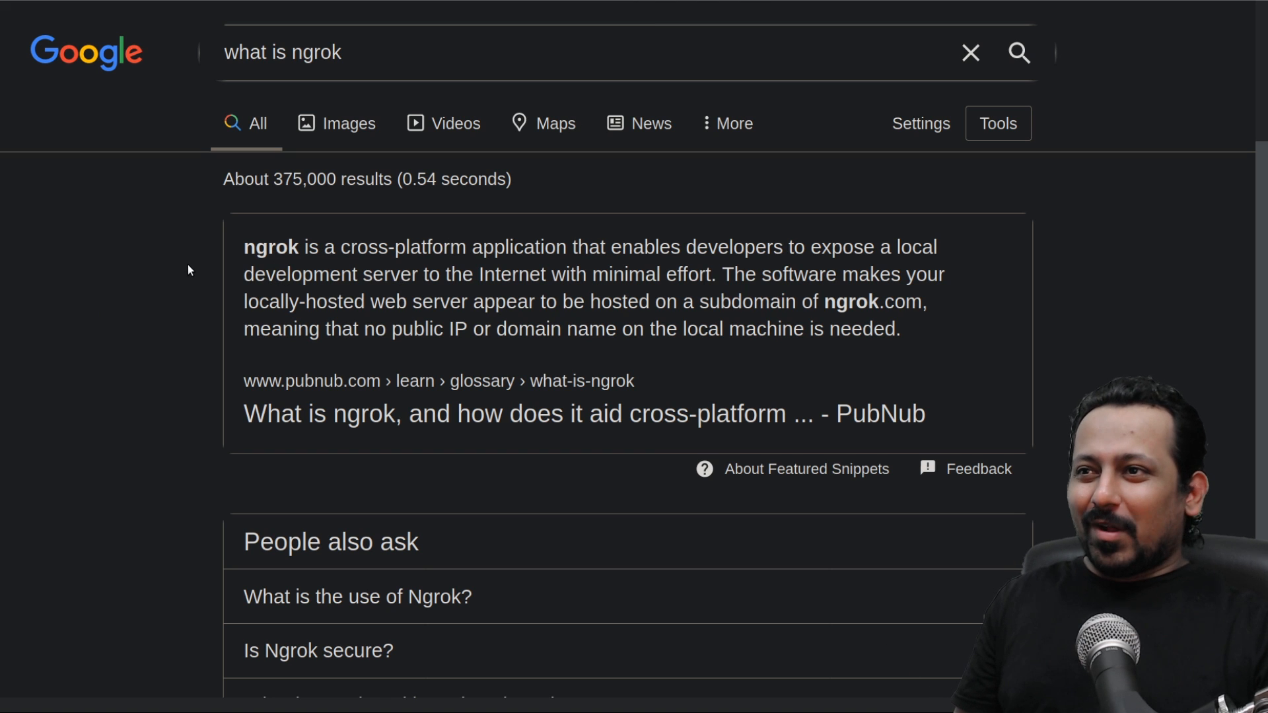
{"action": "mouse_move", "coordinate": [314, 242]}
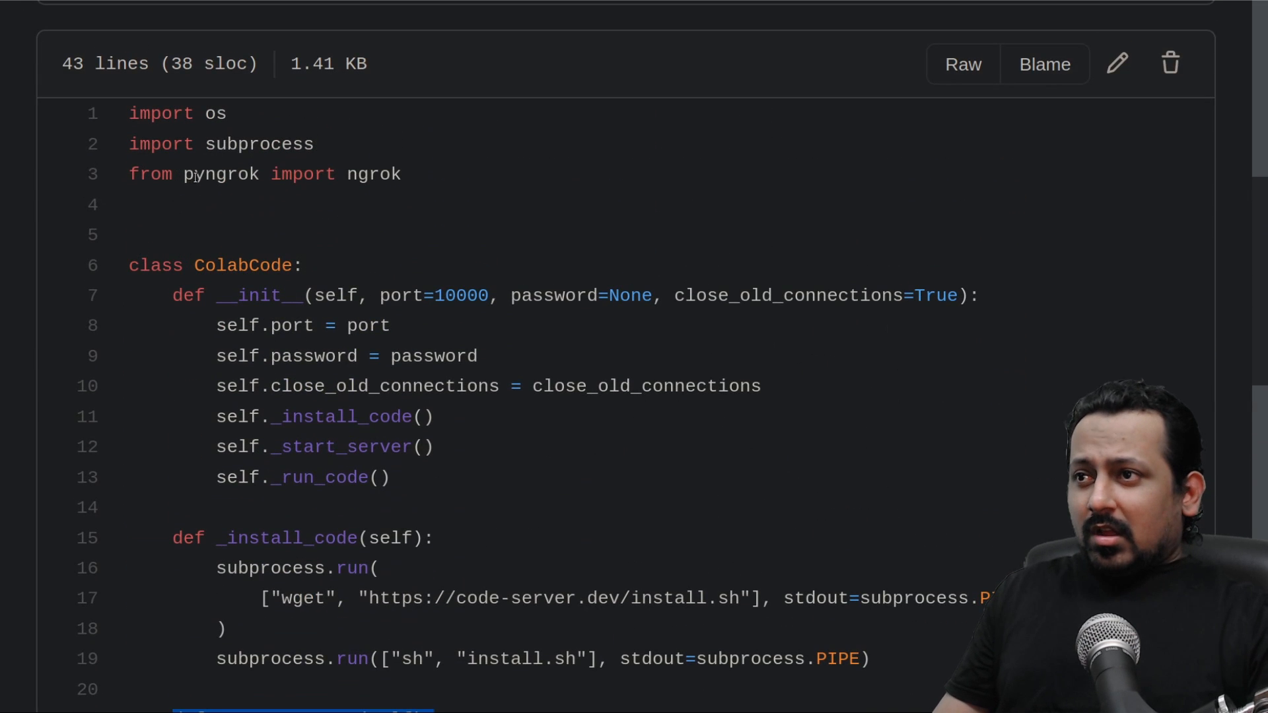
{"action": "scroll", "scroll_direction": "down", "scroll_amount": 3}
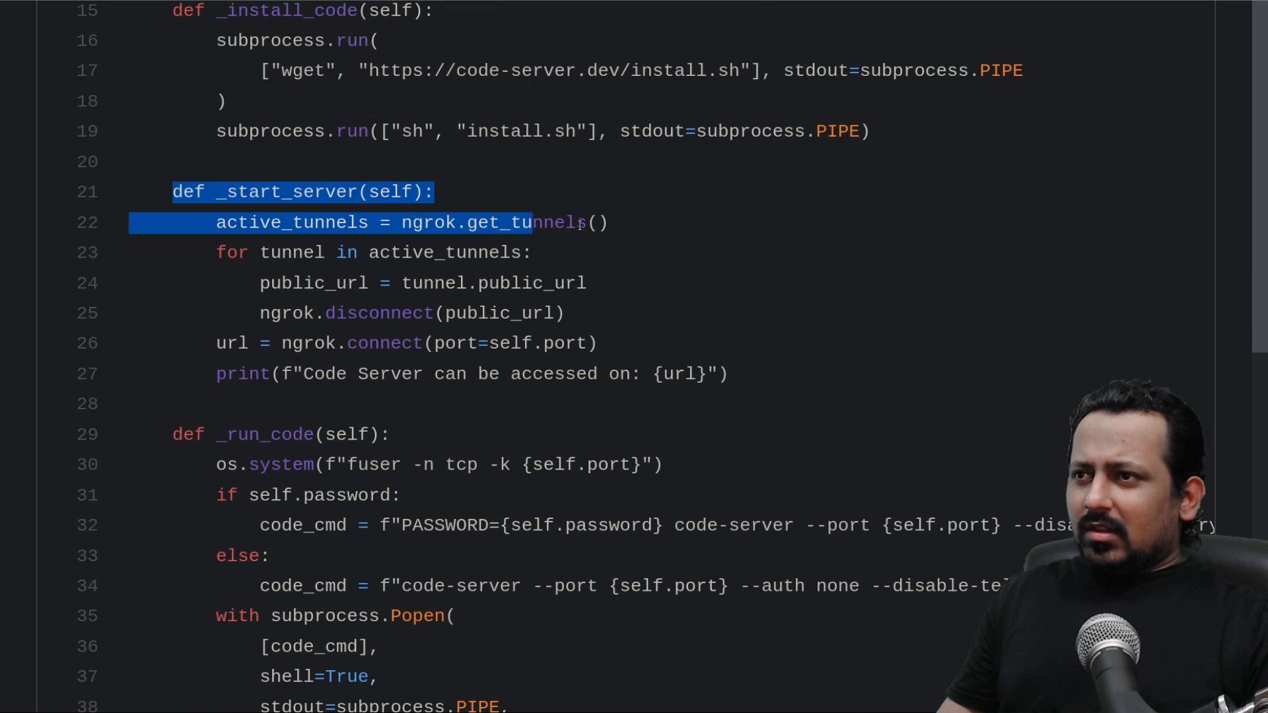
{"action": "left_click_drag", "start_coordinate": [533, 223], "coordinate": [728, 374]}
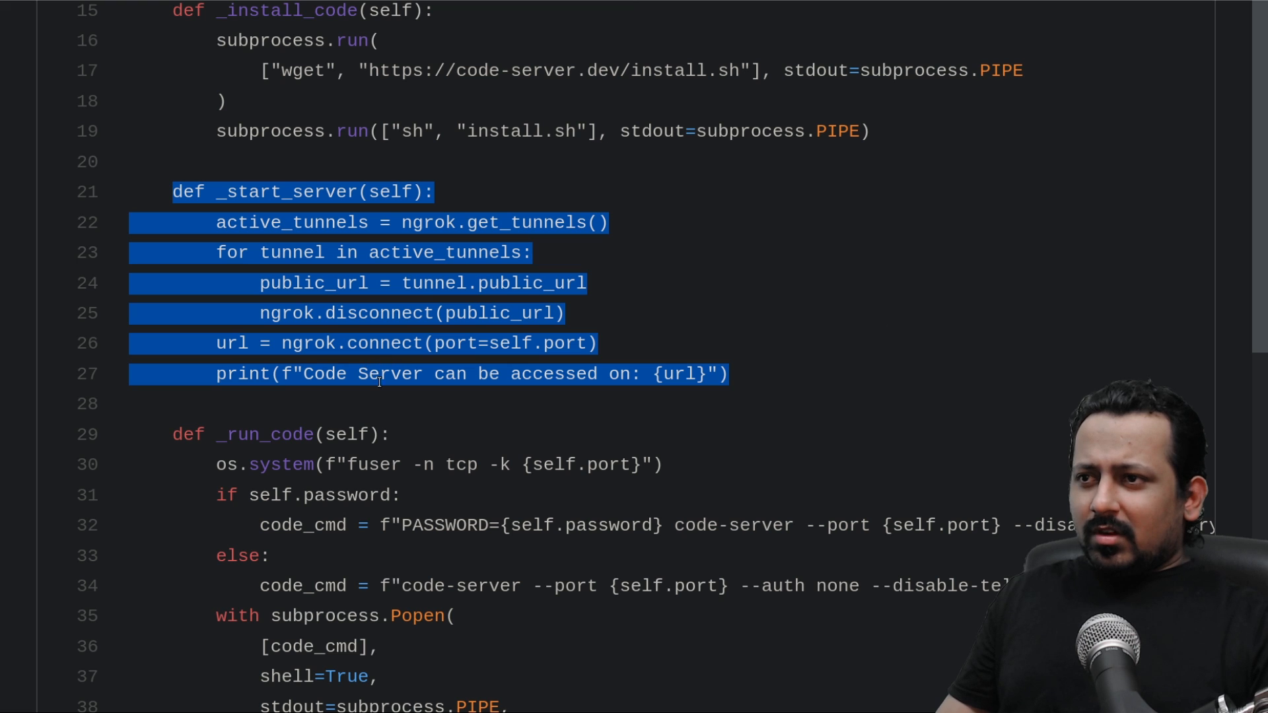
{"action": "scroll", "scroll_direction": "down", "scroll_amount": 3}
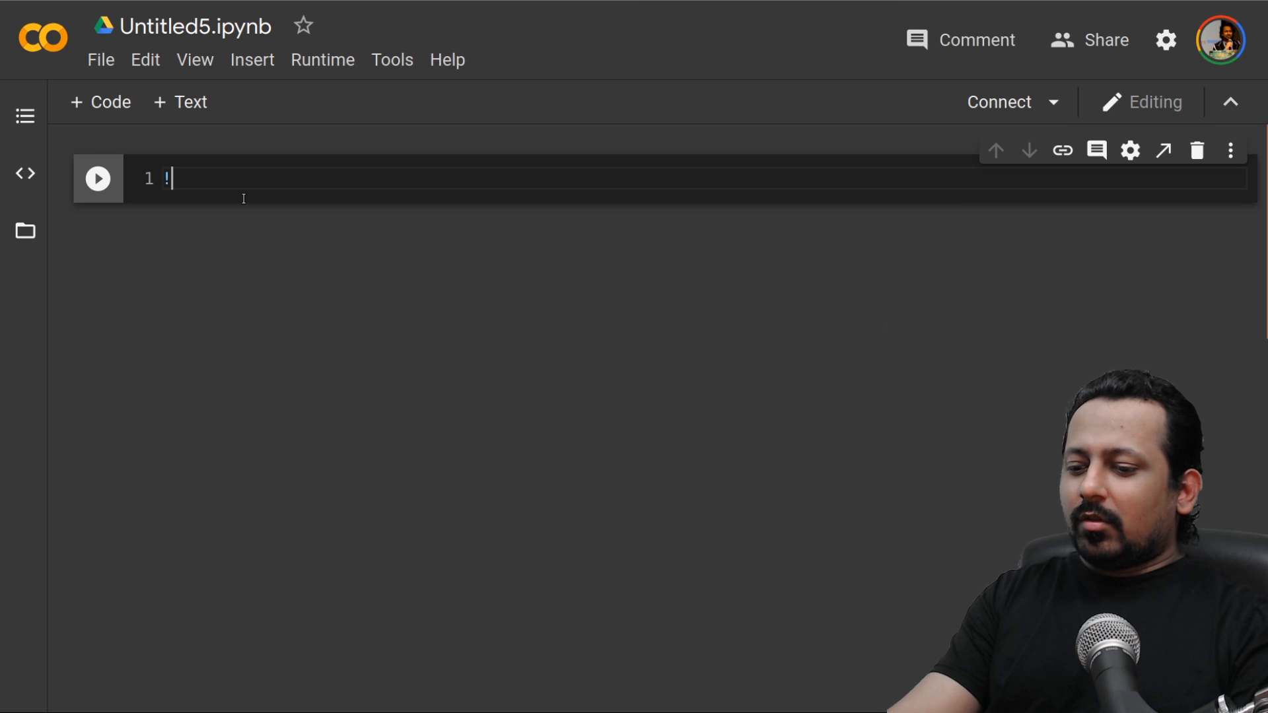
Run !pip install colabcode in the notebook's first cell.
{"action": "type", "text": "pip install"}
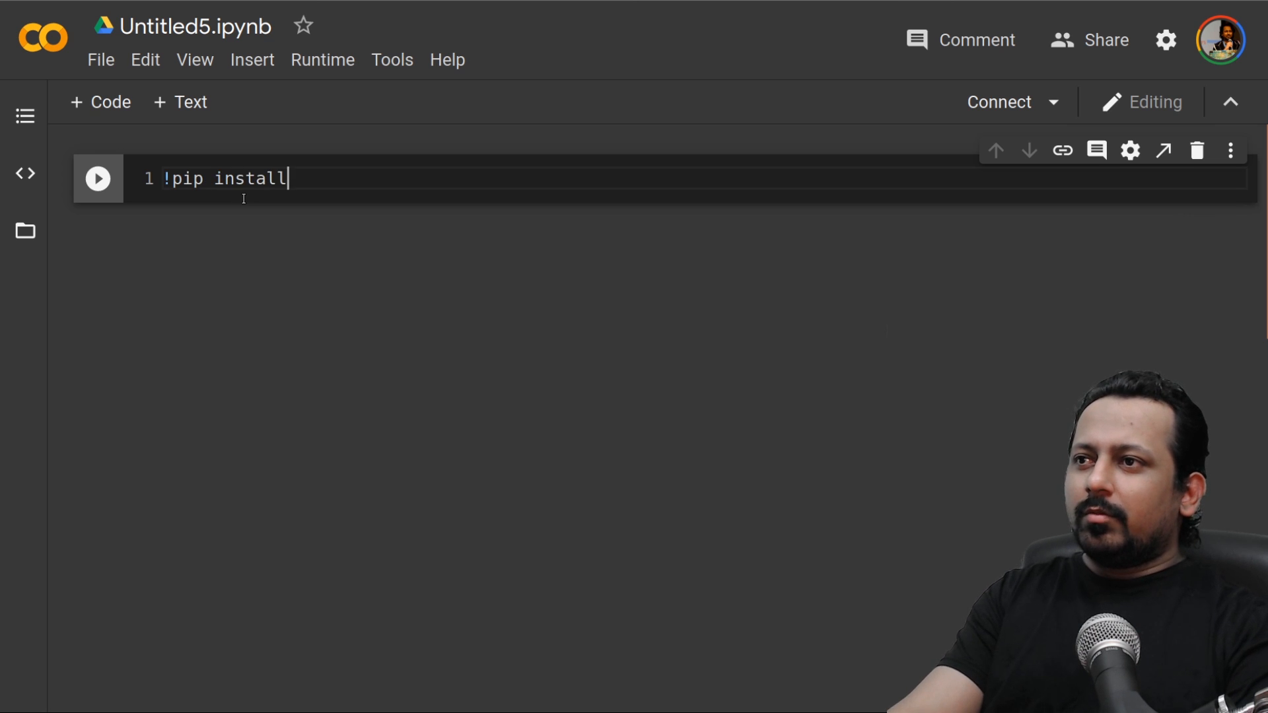
{"action": "type", "text": "colabcode"}
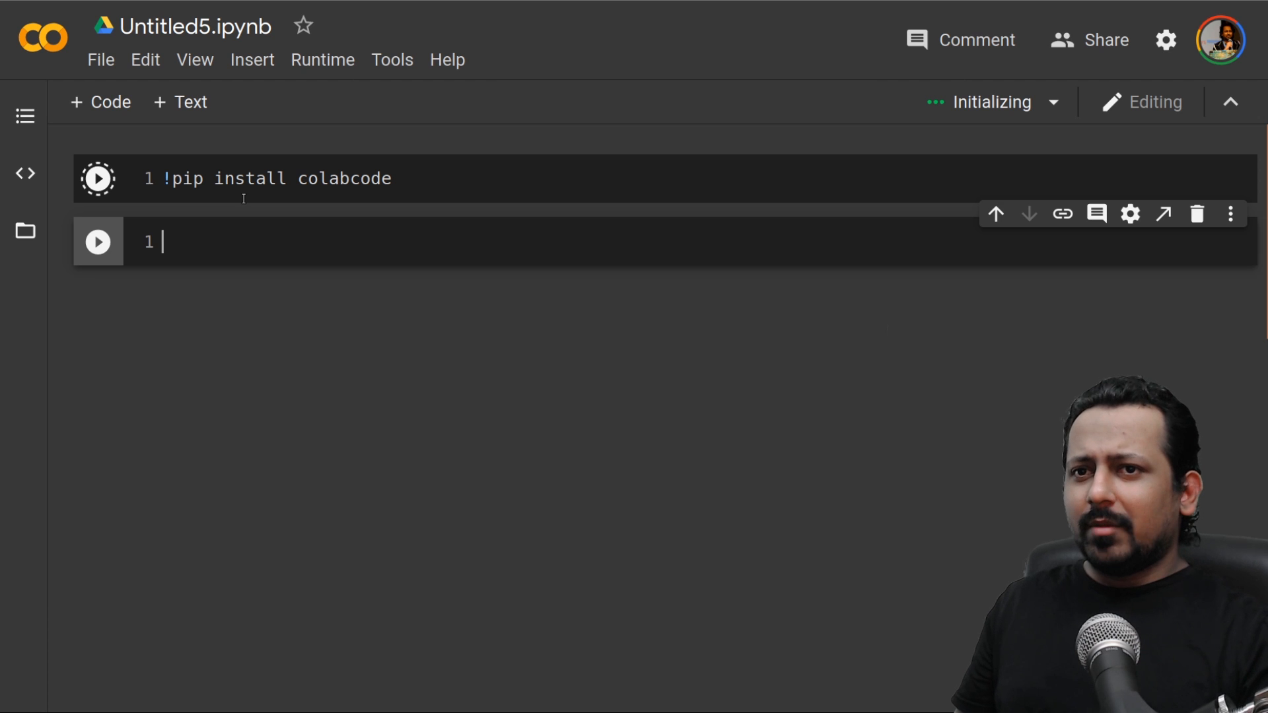
{"action": "left_click", "coordinate": [98, 179]}
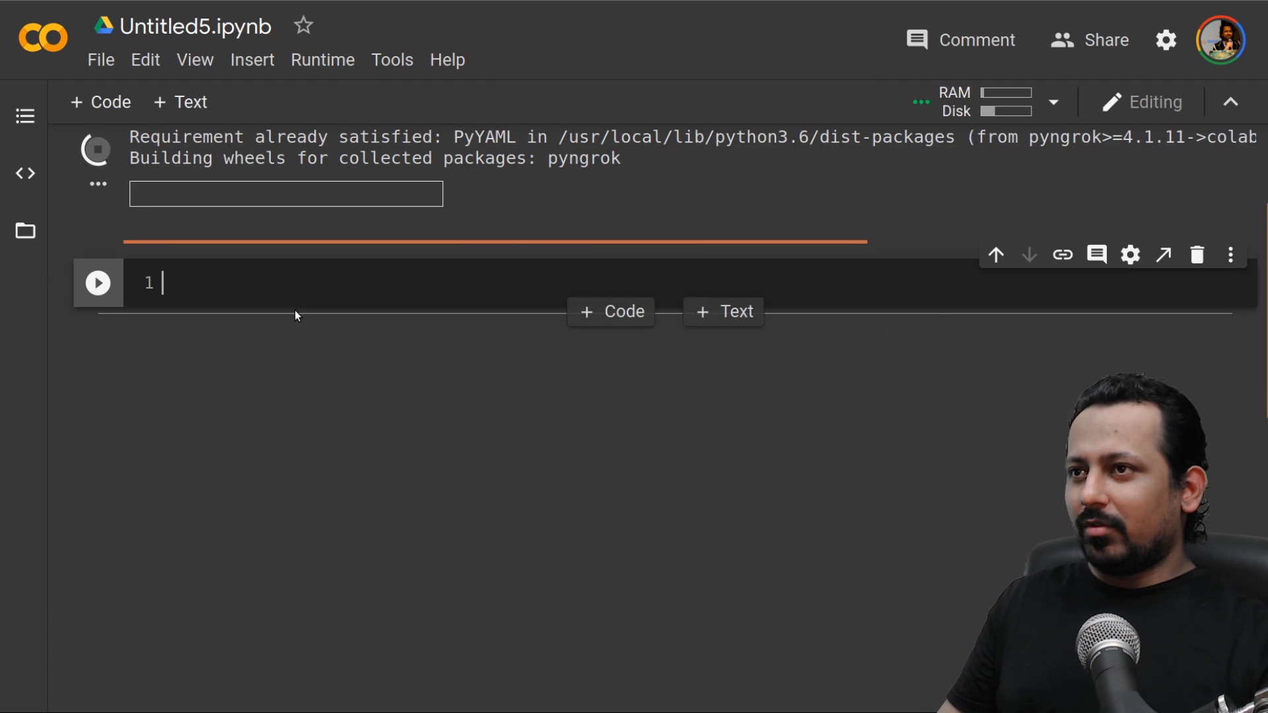
Write 'from colabcode import ColabCode' and 'ColabCode(port=10000)' in the second cell and run it.
{"action": "type", "text": "impor"}
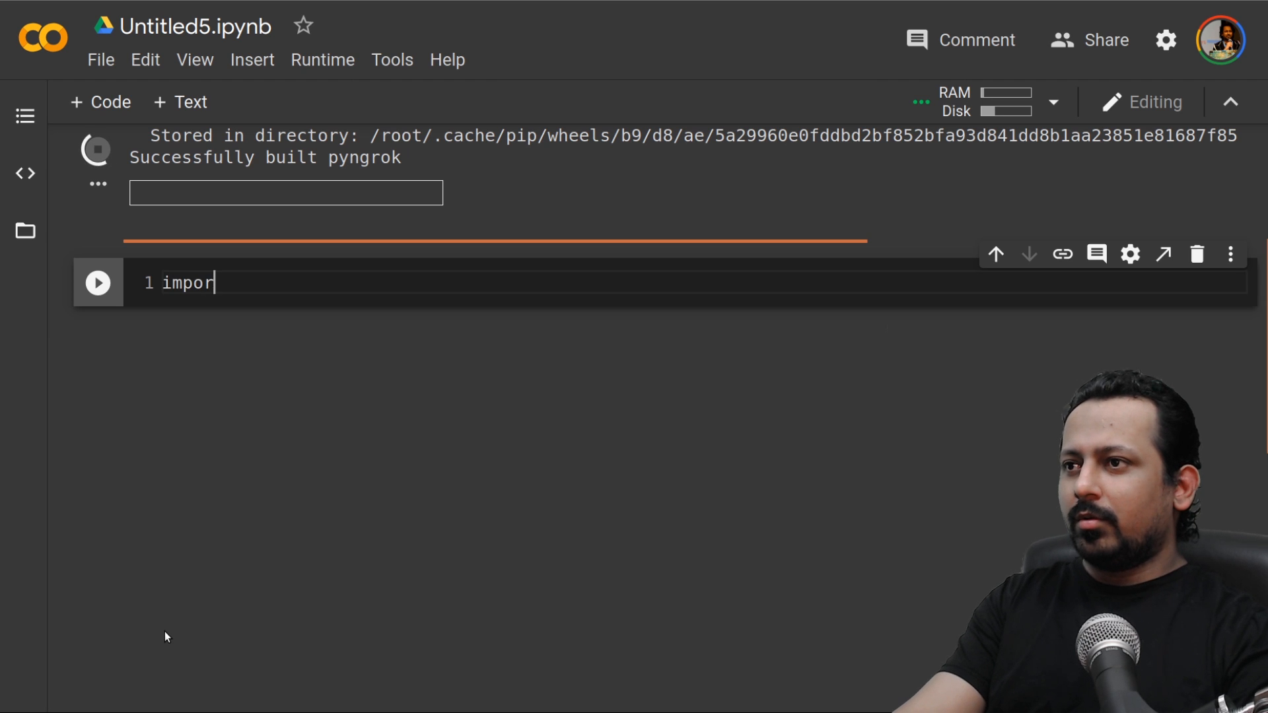
{"action": "type", "text": "t"}
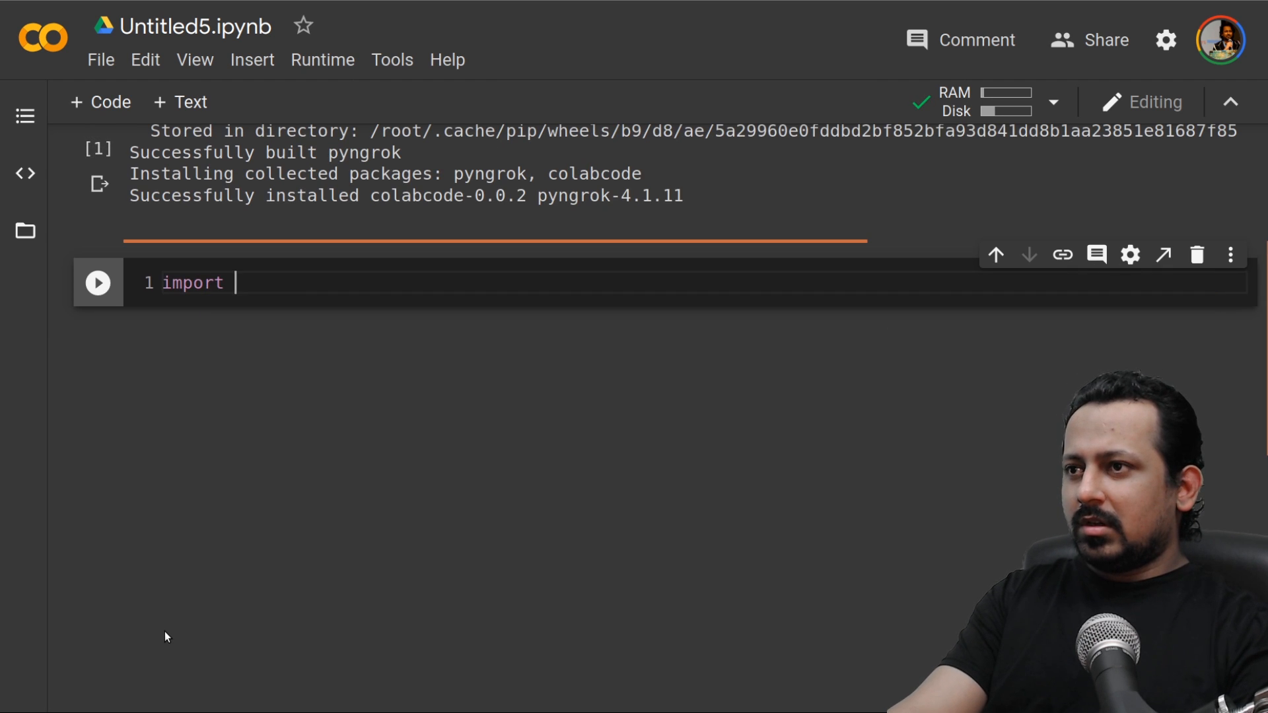
{"action": "type", "text": "colabcode as"}
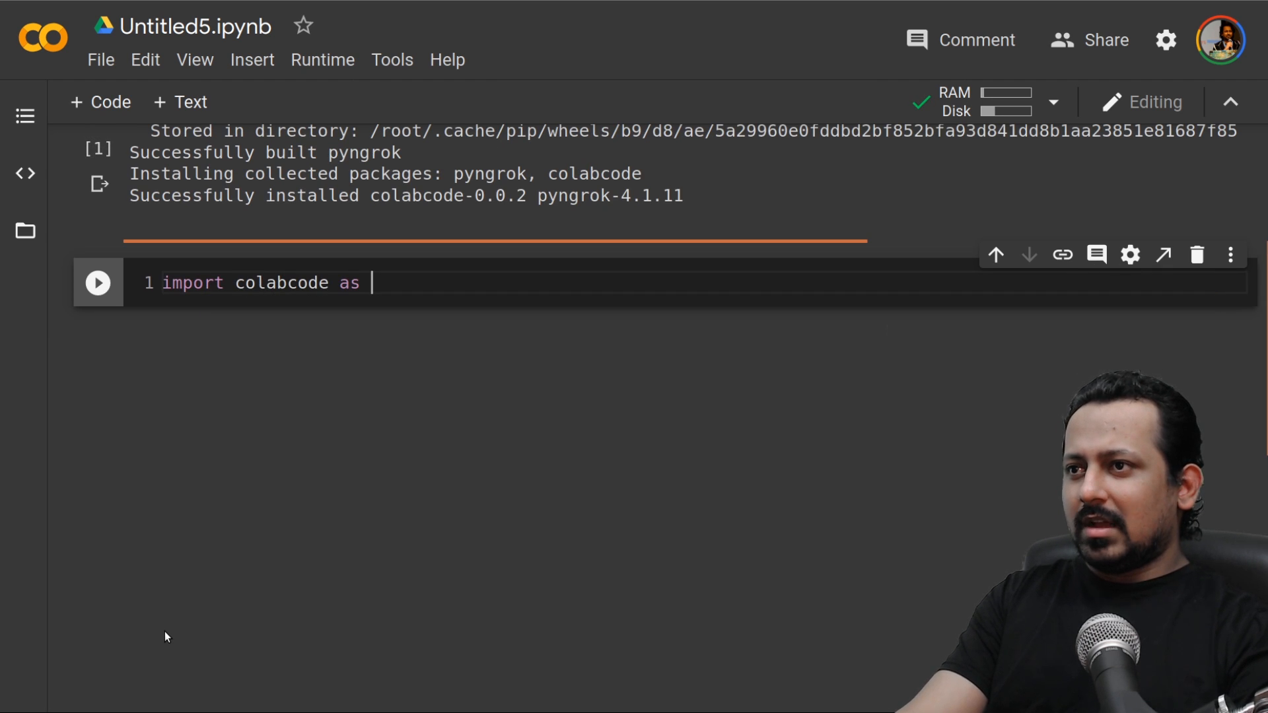
{"action": "type", "text": "cc"}
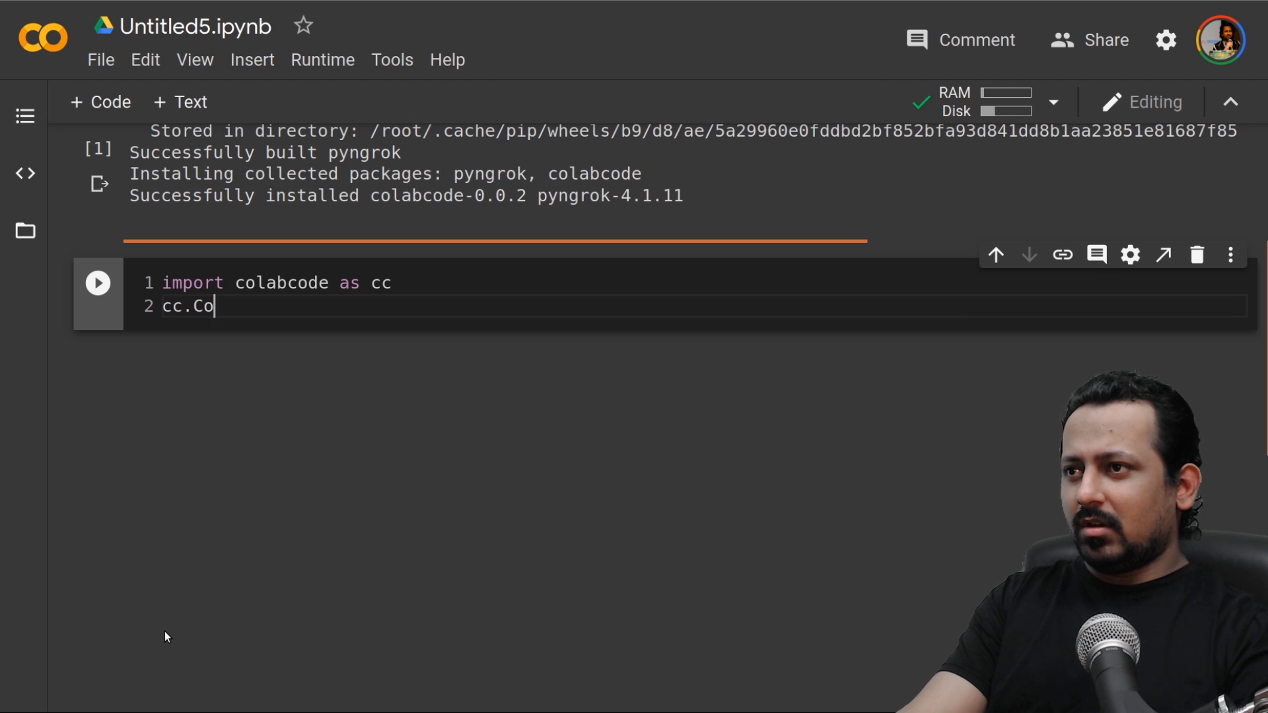
{"action": "type", "text": "l"}
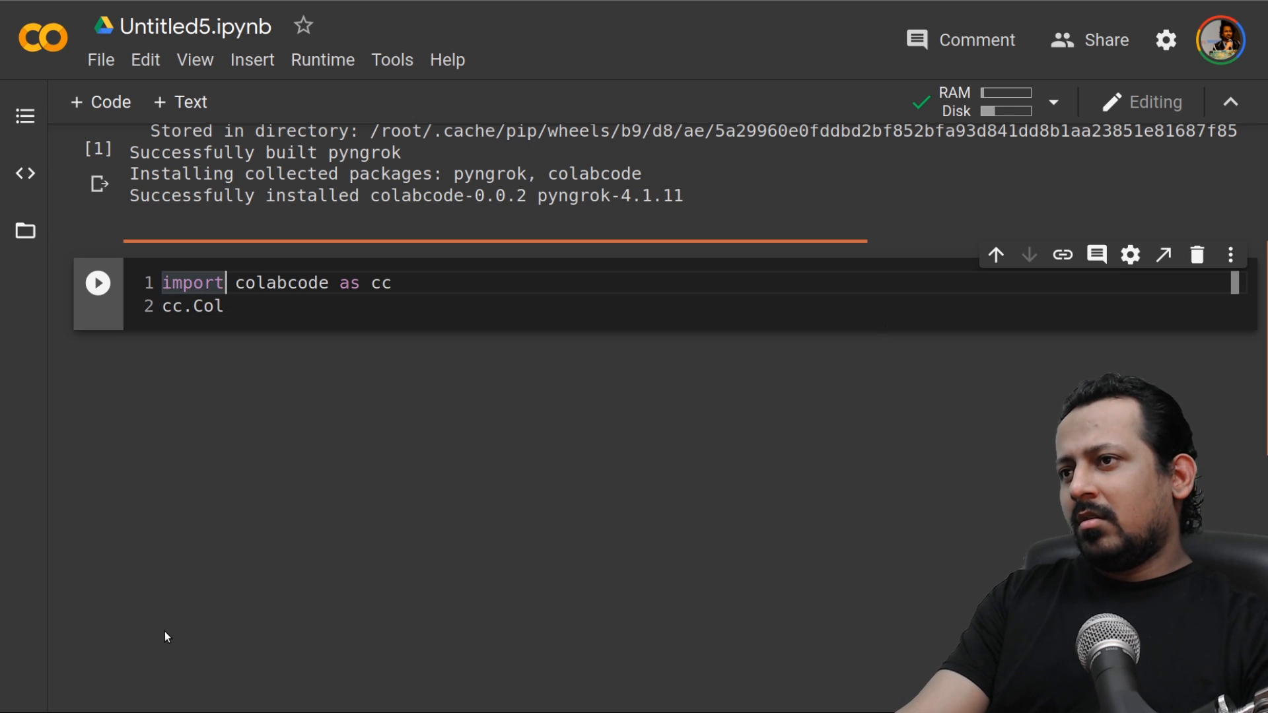
{"action": "type", "text": "from"}
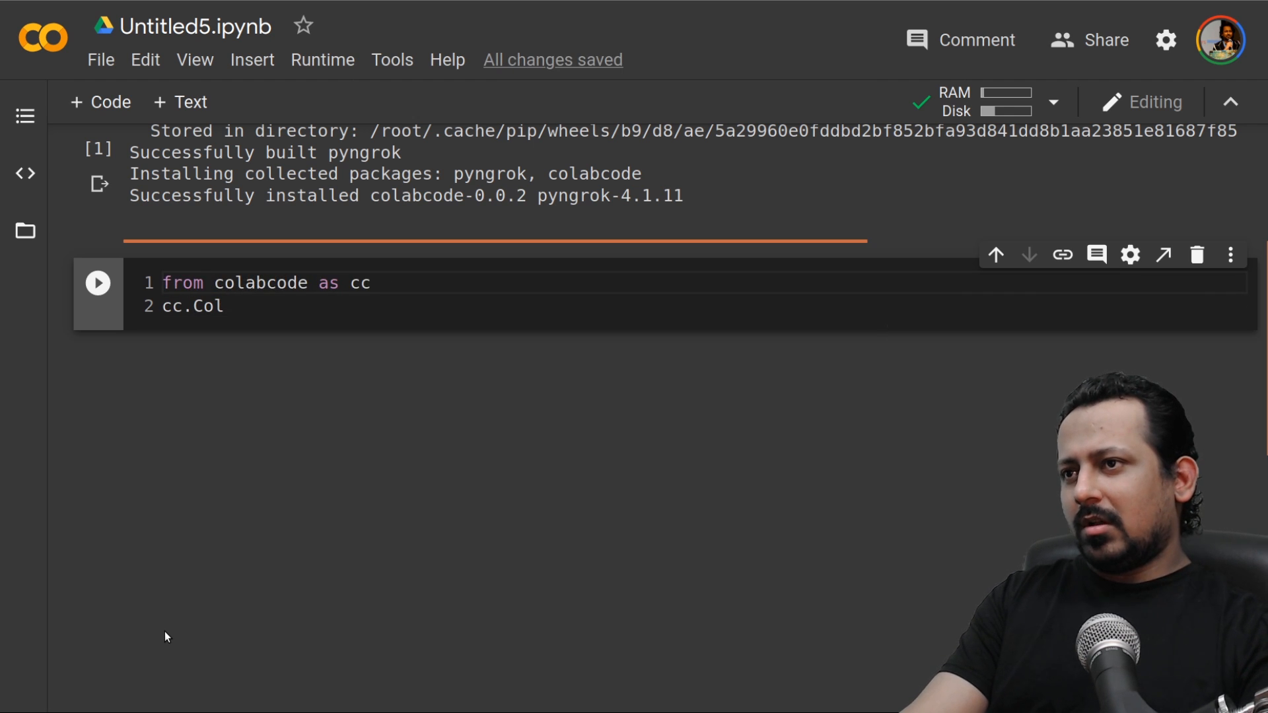
{"action": "type", "text": "import ColabCode"}
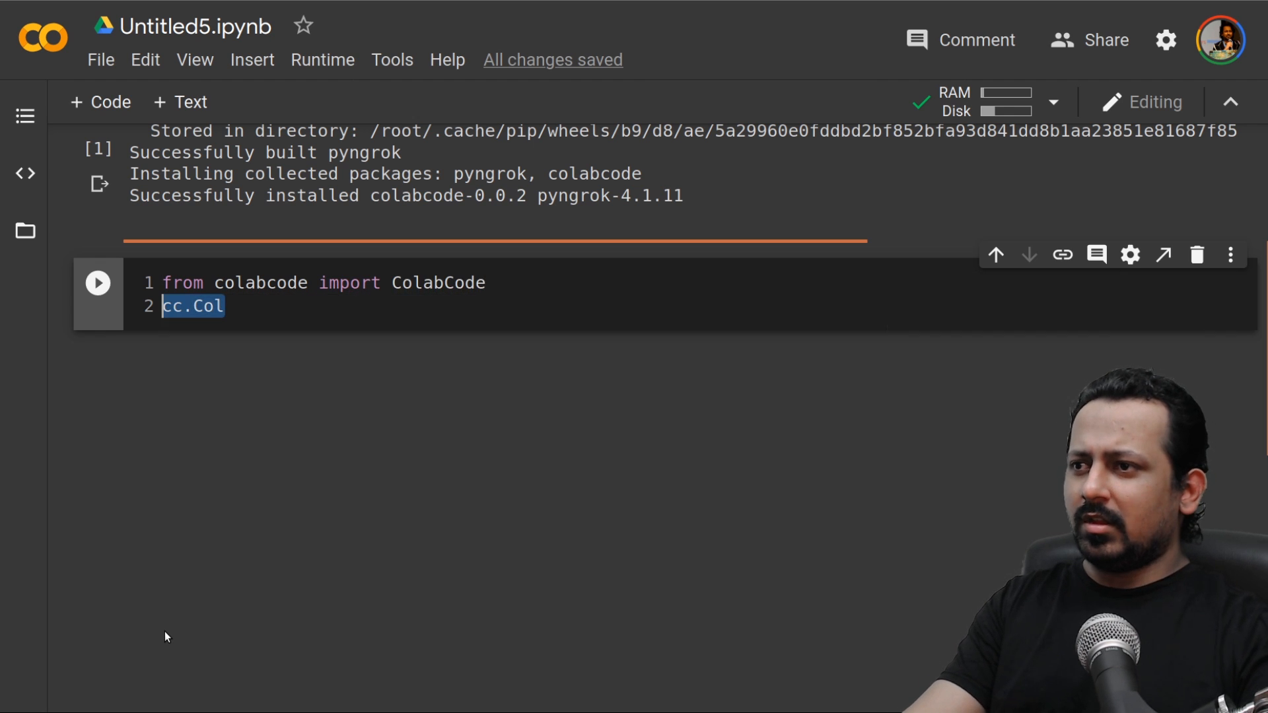
{"action": "type", "text": "ColabCode(port?="}
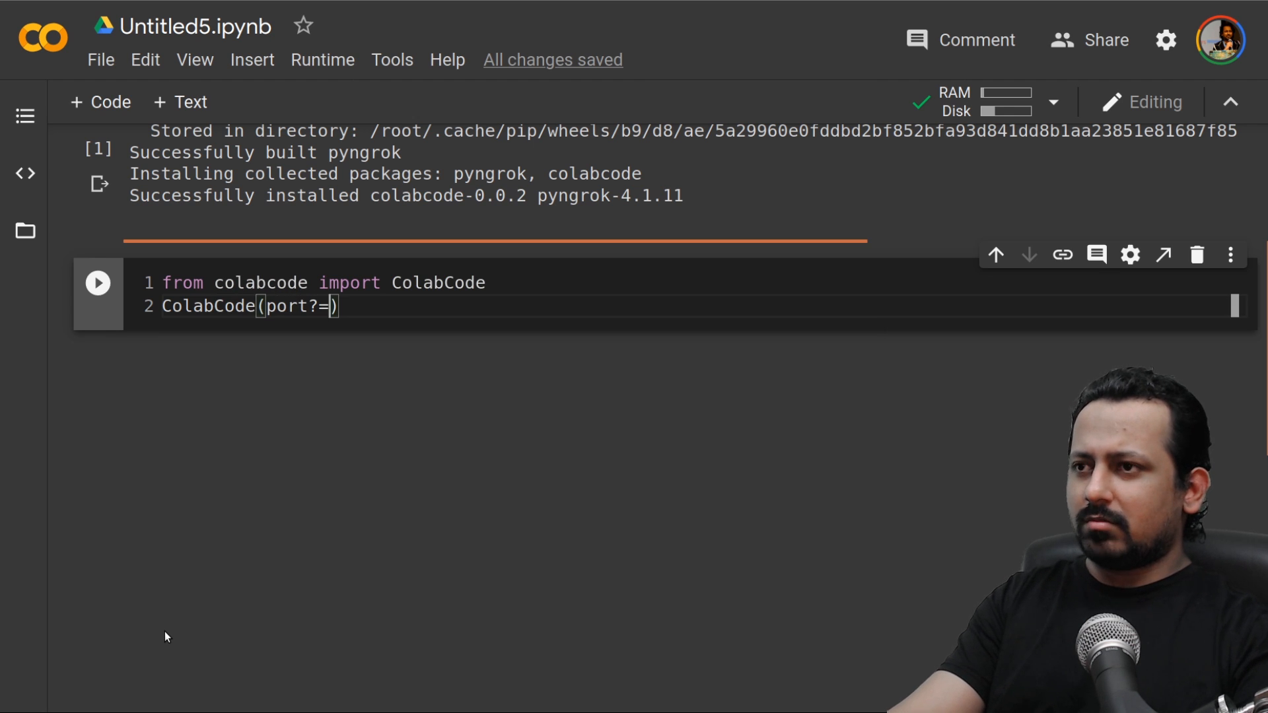
{"action": "type", "text": "10000"}
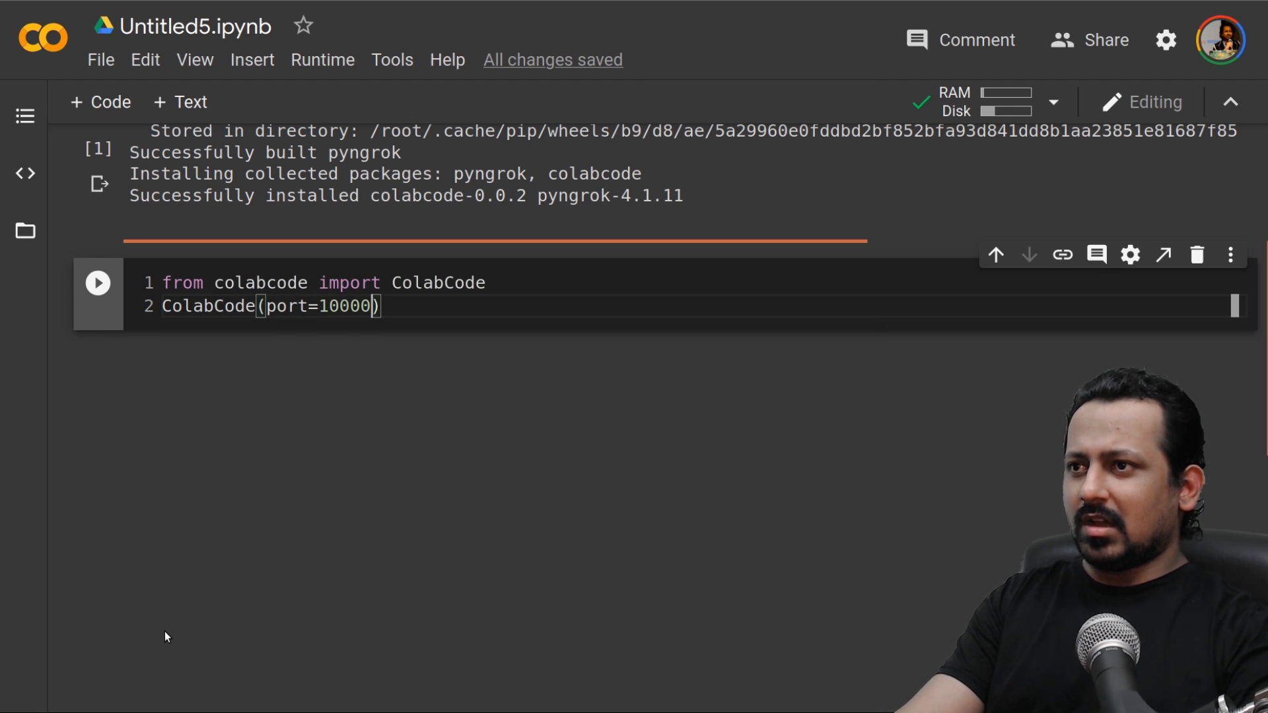
{"action": "left_click", "coordinate": [97, 282]}
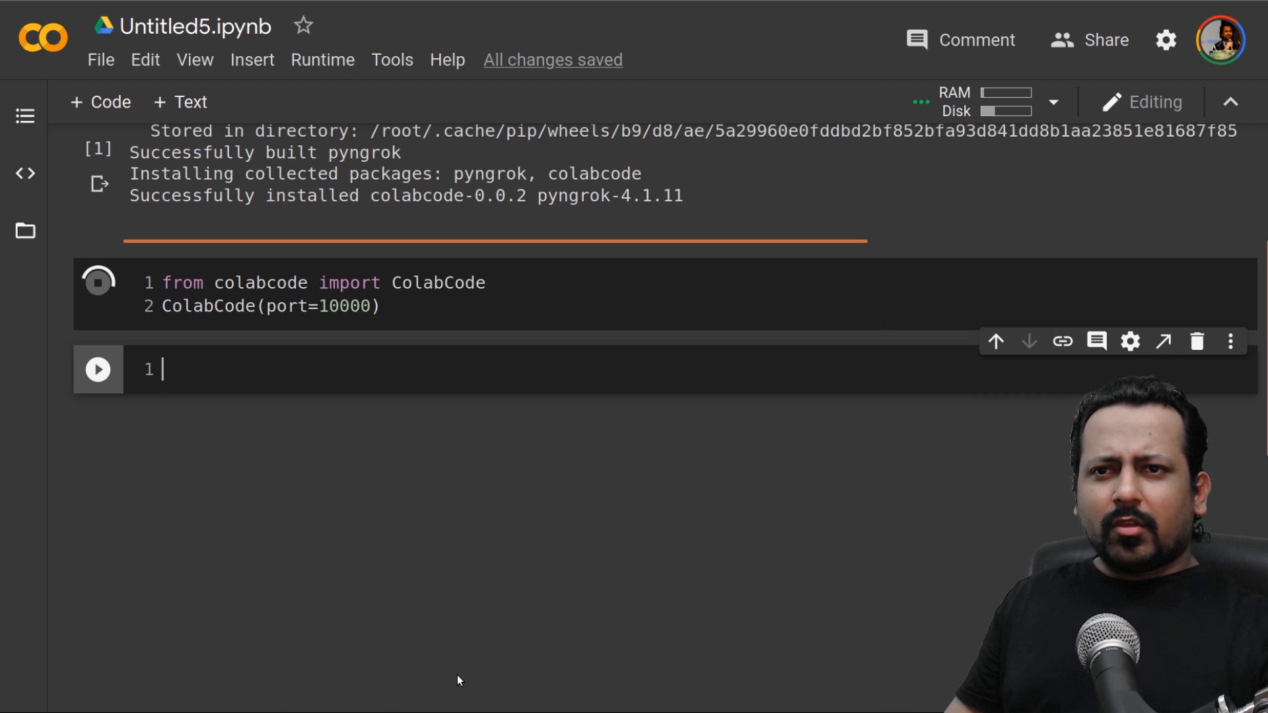
{"action": "mouse_move", "coordinate": [169, 579]}
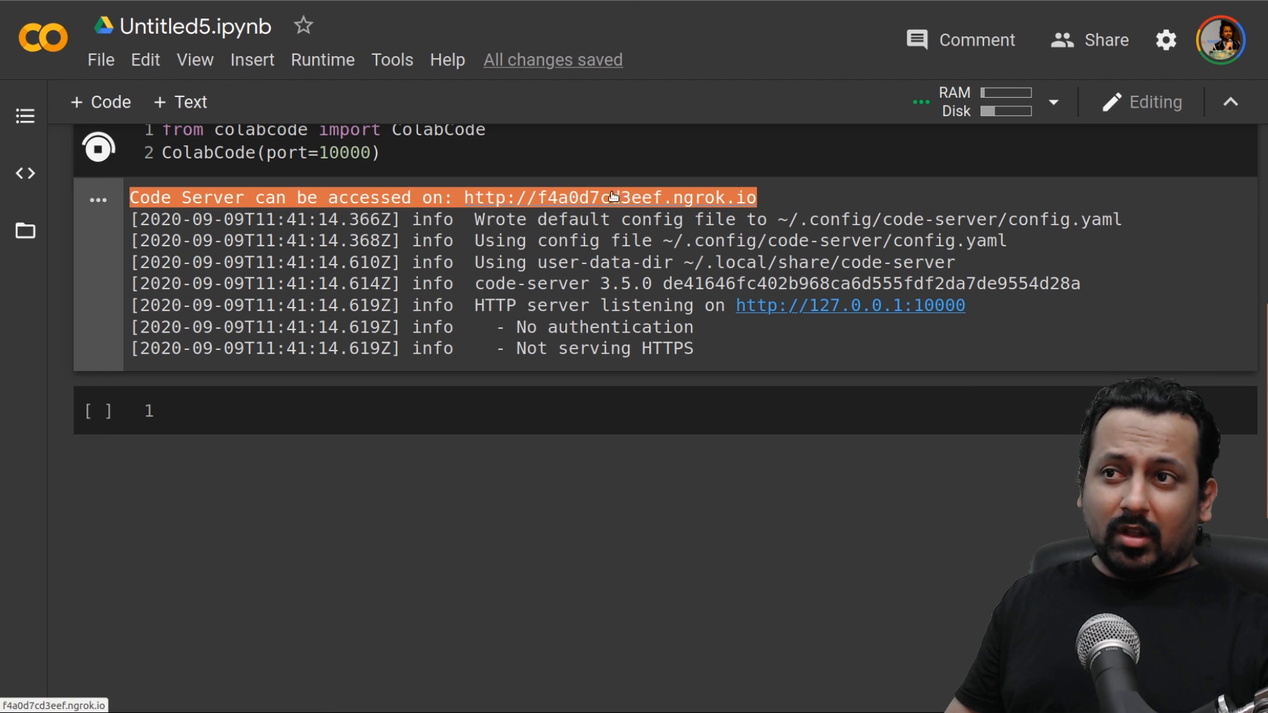
Follow the 'Code Server can be accessed on' ngrok link in the cell output.
{"action": "left_click", "coordinate": [606, 197]}
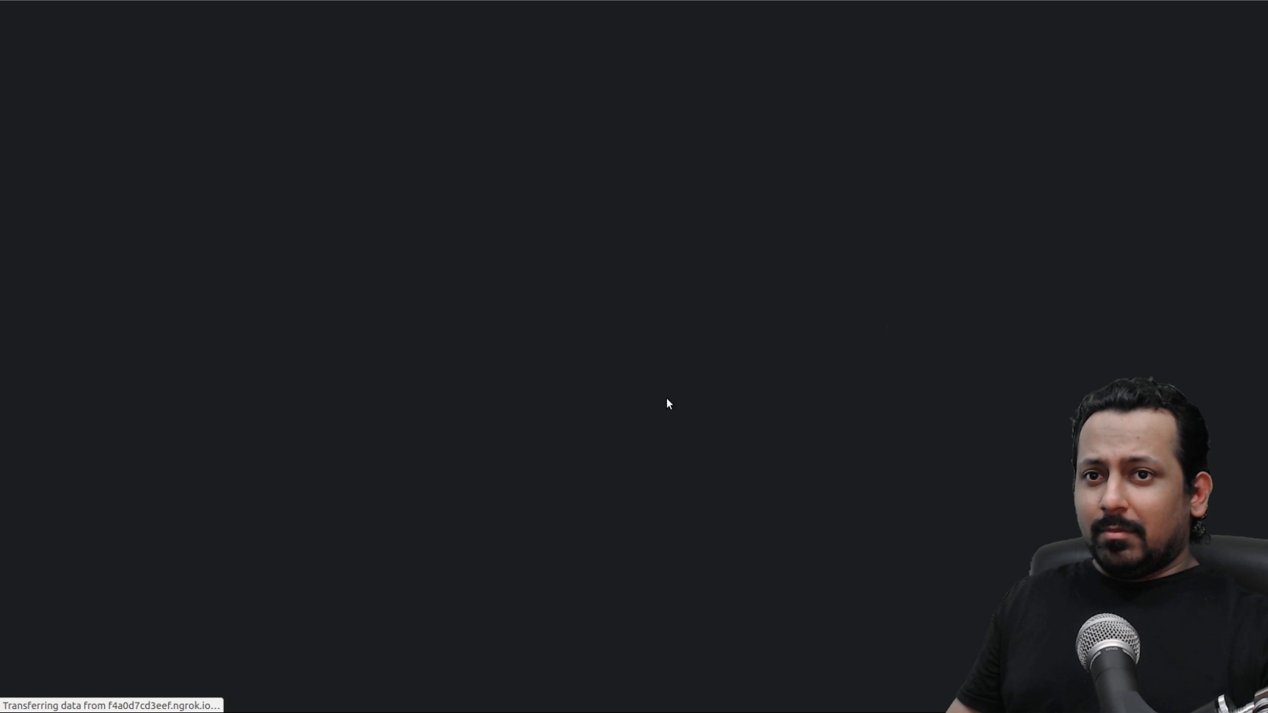
{"action": "mouse_move", "coordinate": [934, 120]}
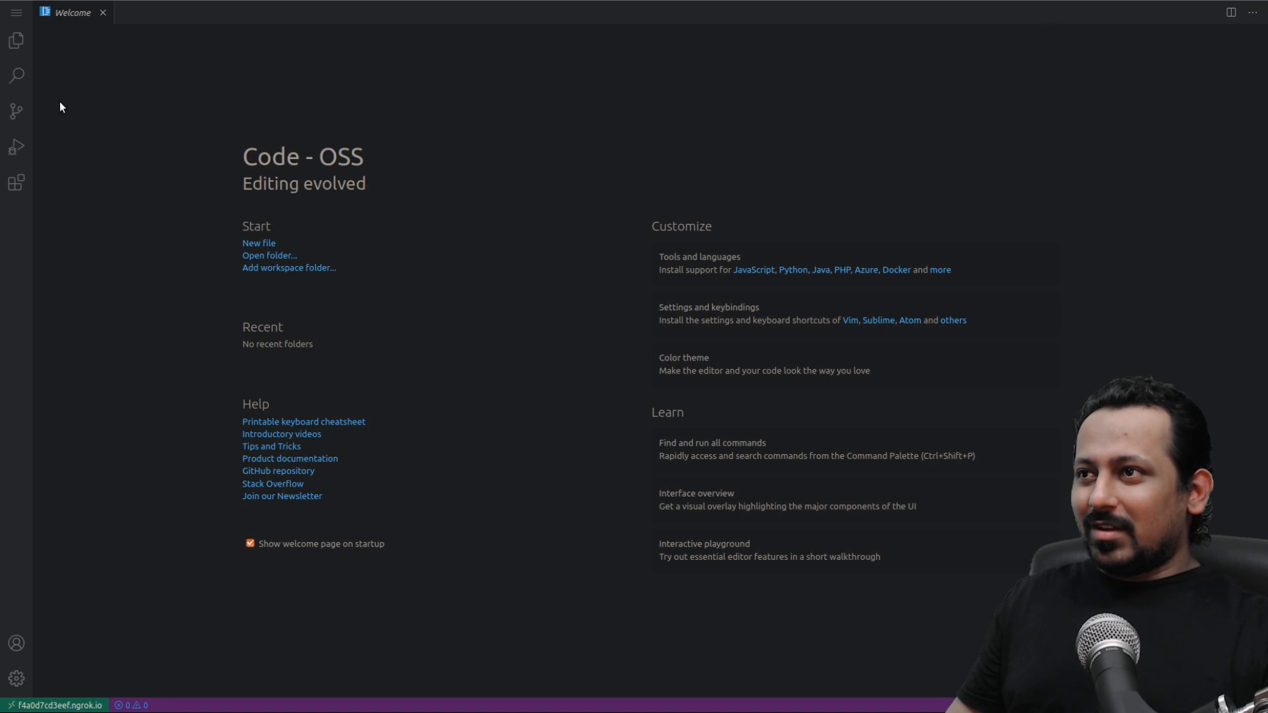
Open the main menu from the Code - OSS Welcome page's hamburger icon.
{"action": "left_click", "coordinate": [16, 40]}
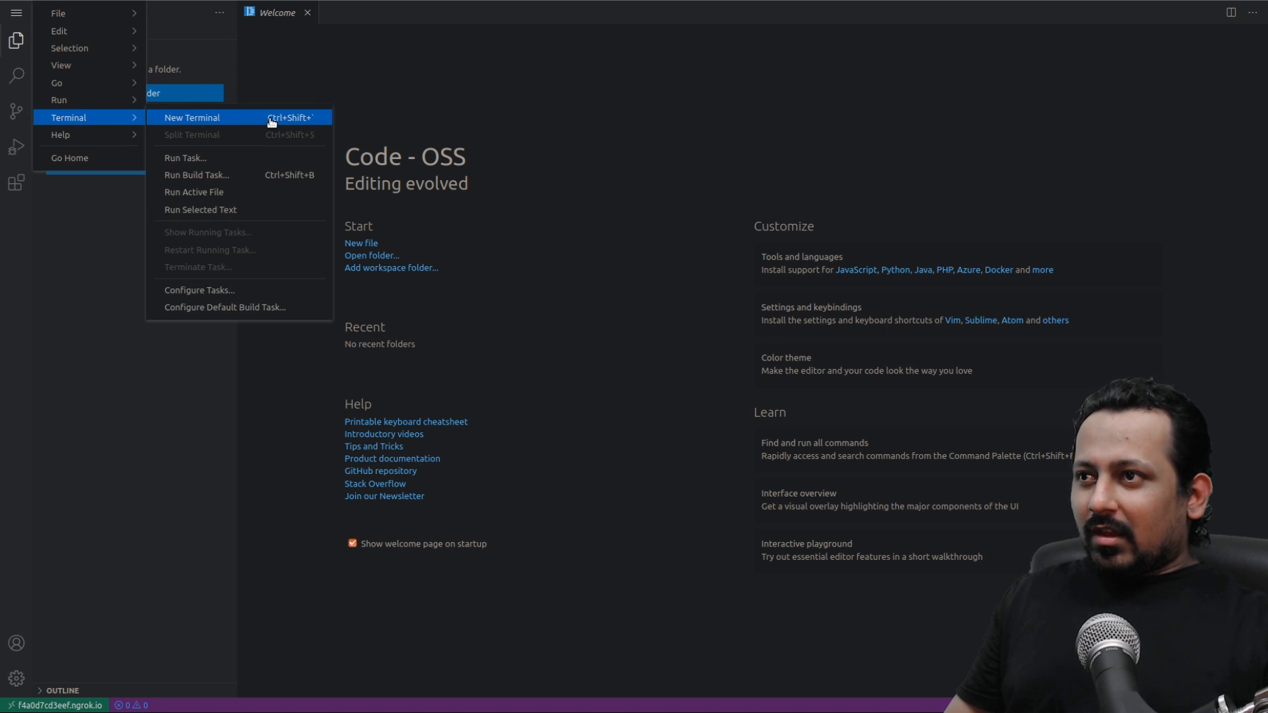
Open a new bash terminal, apply a dark colour theme, and type python in it.
{"action": "left_click", "coordinate": [191, 118]}
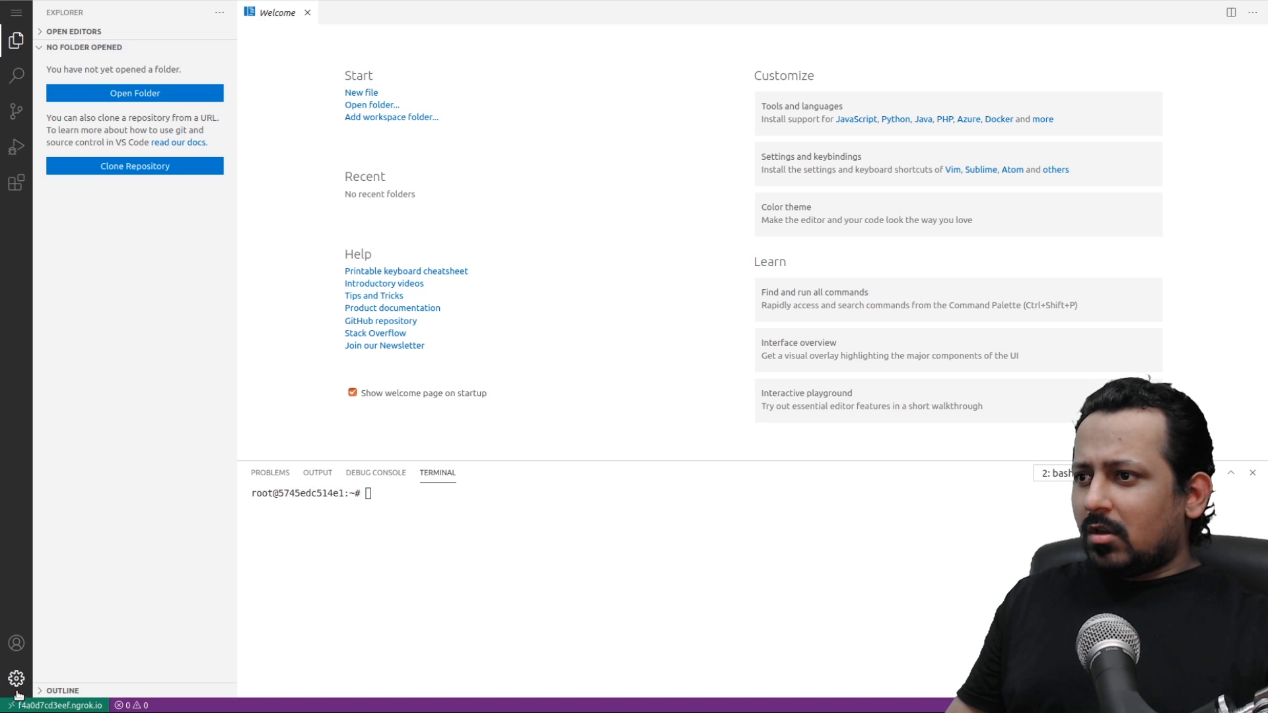
{"action": "left_click", "coordinate": [16, 680]}
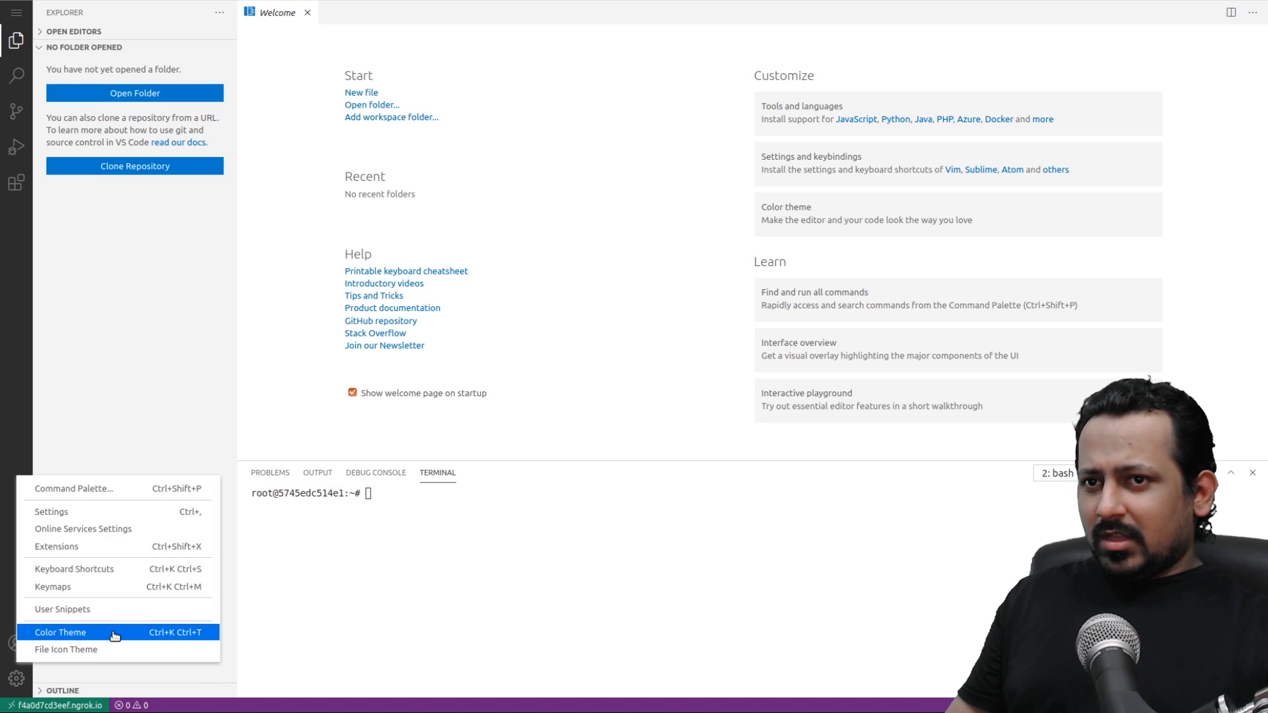
{"action": "left_click", "coordinate": [60, 633]}
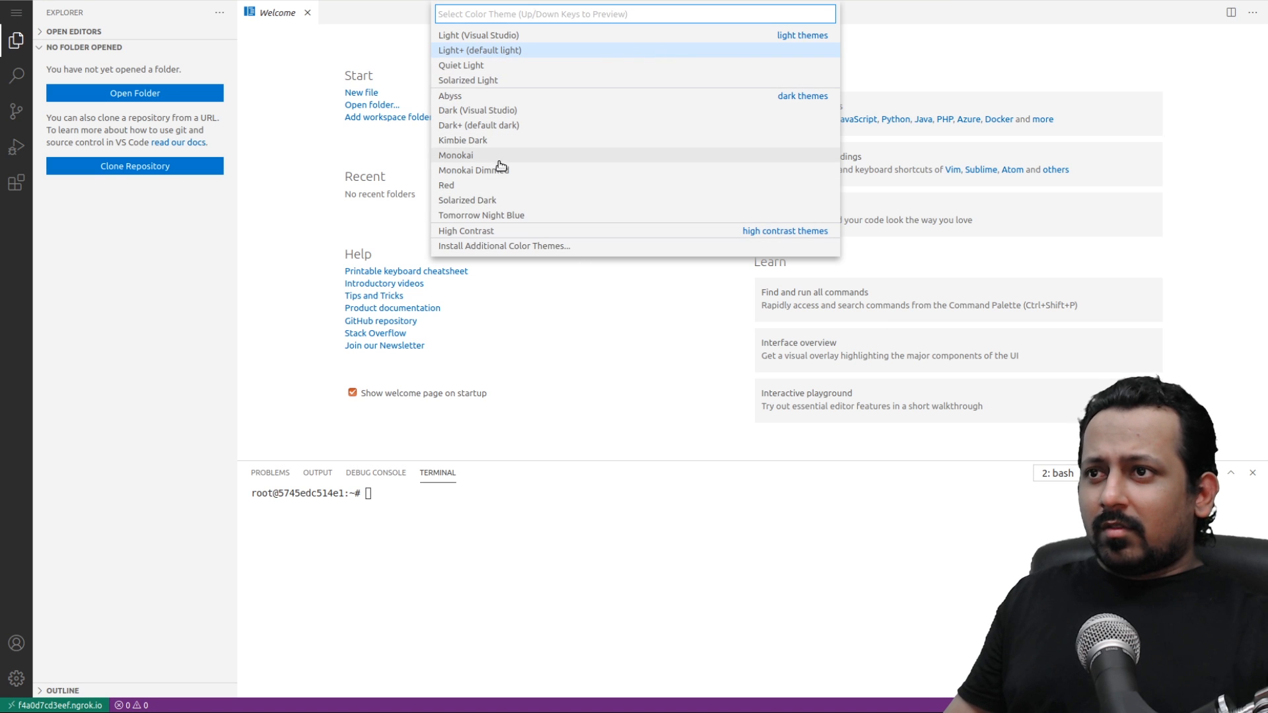
{"action": "key", "text": "Escape"}
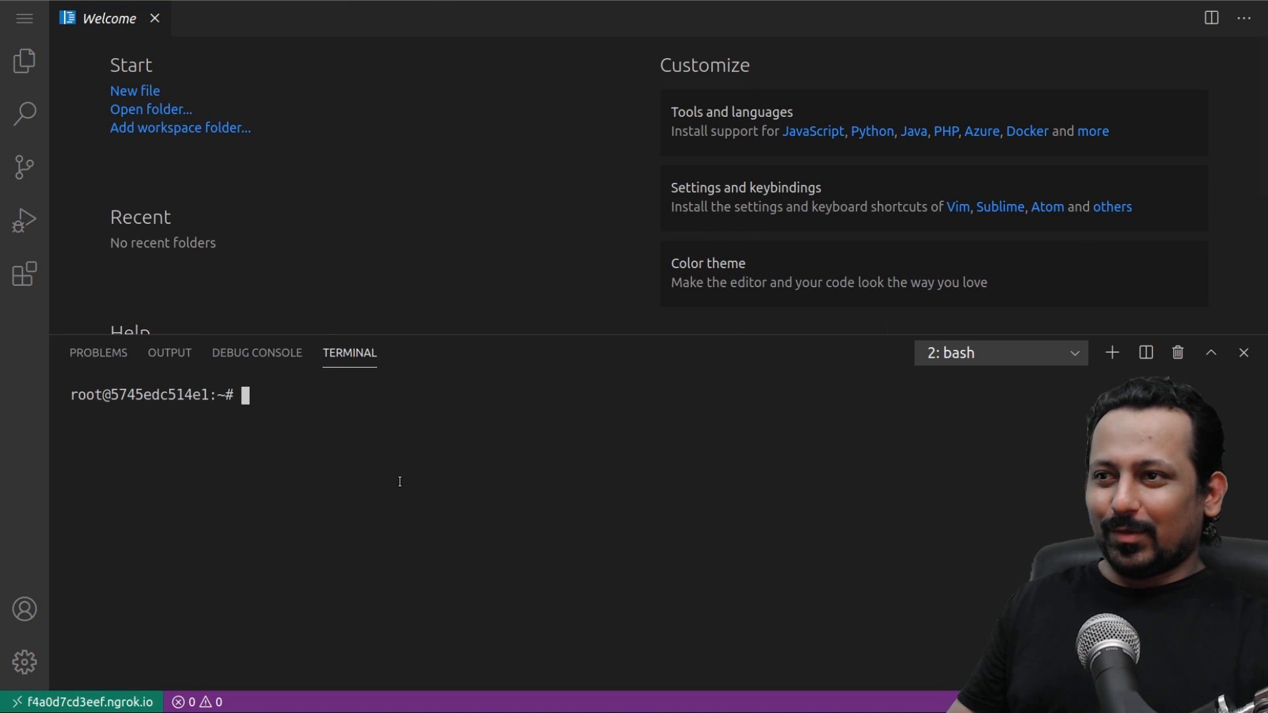
{"action": "type", "text": "python"}
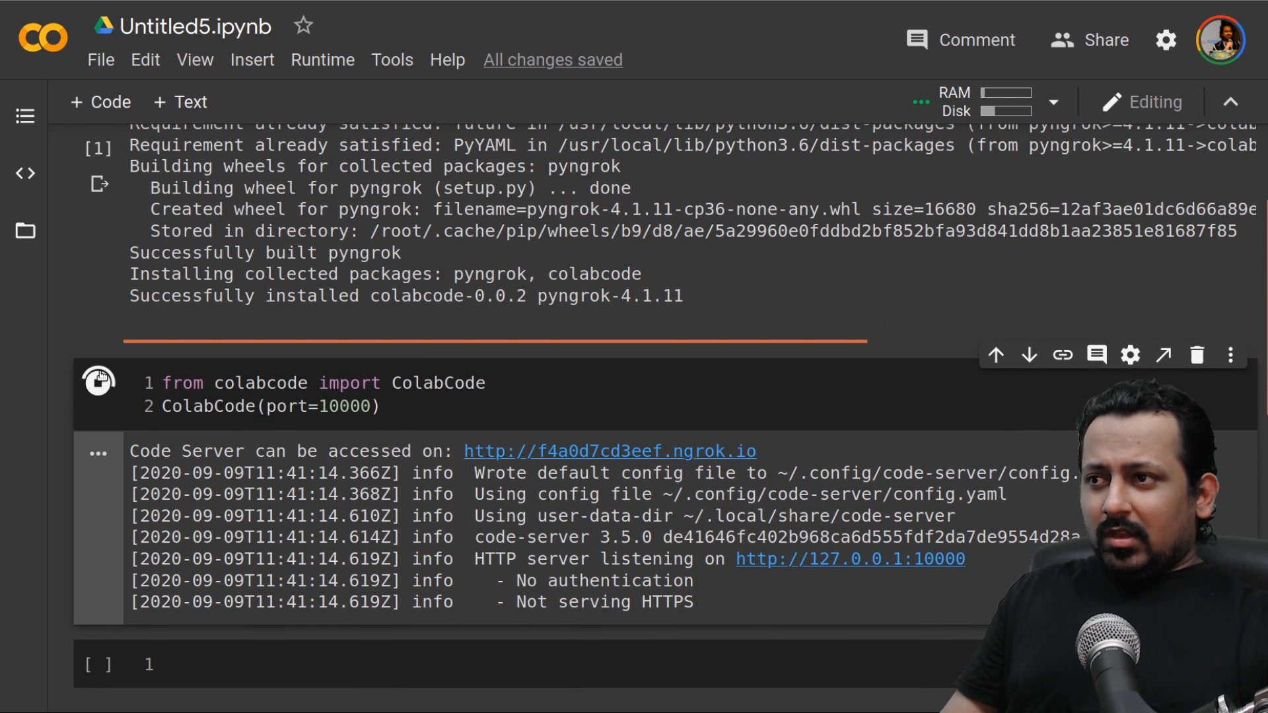
{"action": "left_click", "coordinate": [97, 382]}
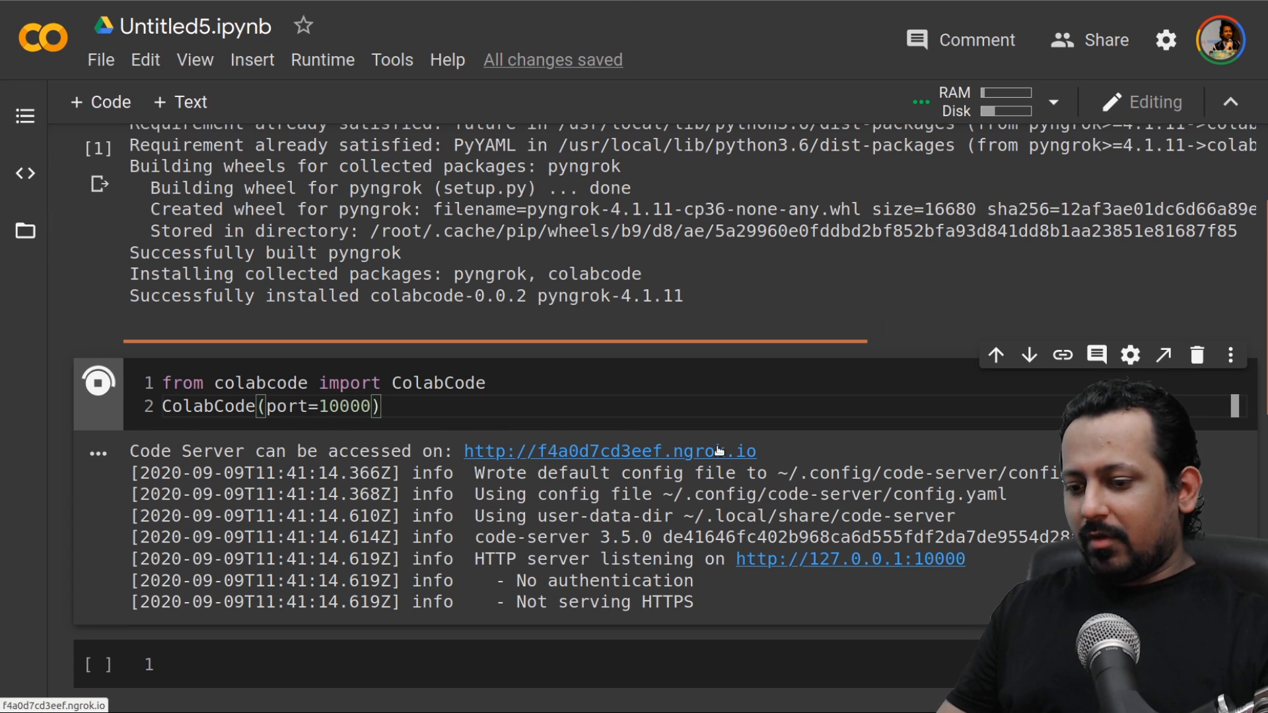
{"action": "type", "text": ", passwor"}
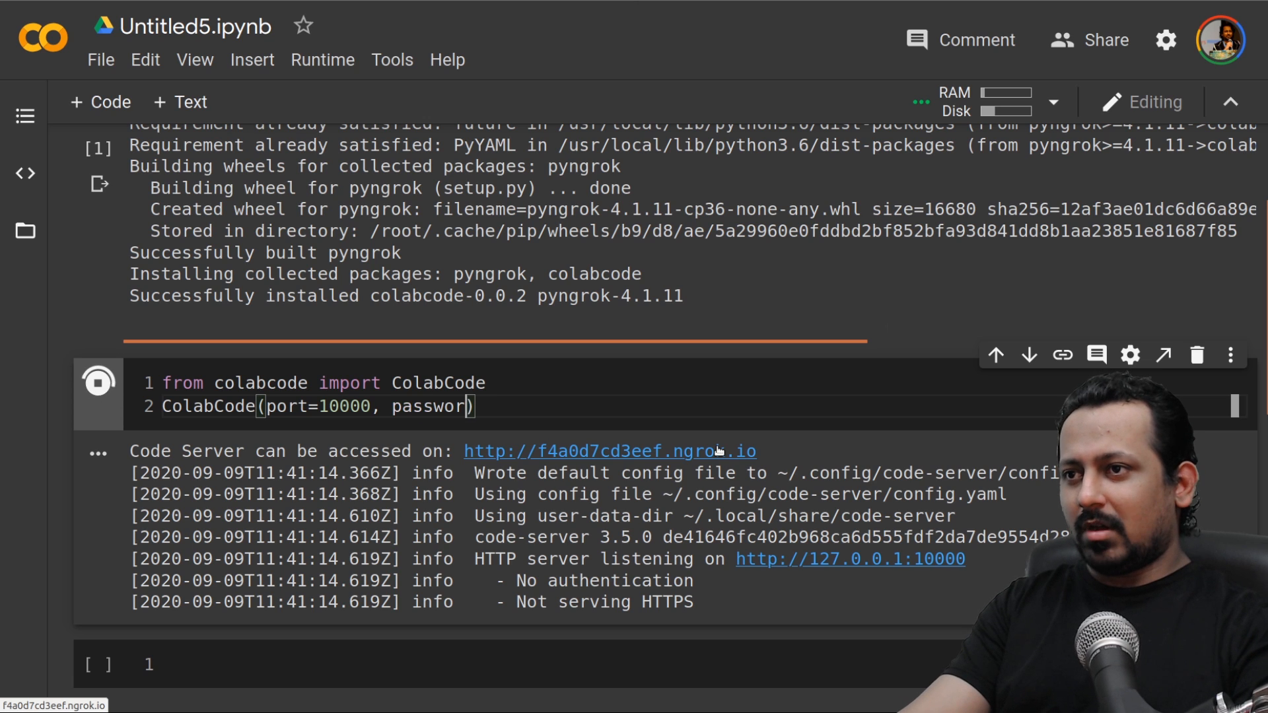
{"action": "type", "text": "=\"abhi\""}
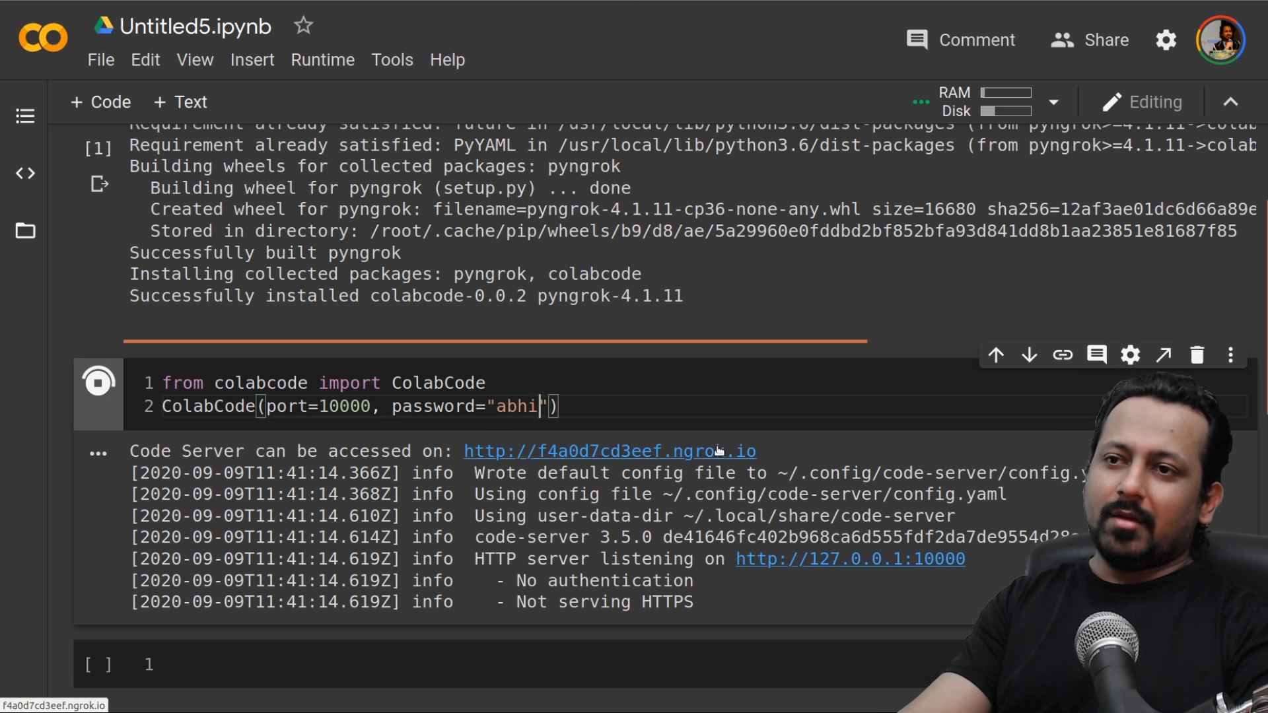
{"action": "type", "text": "shek"}
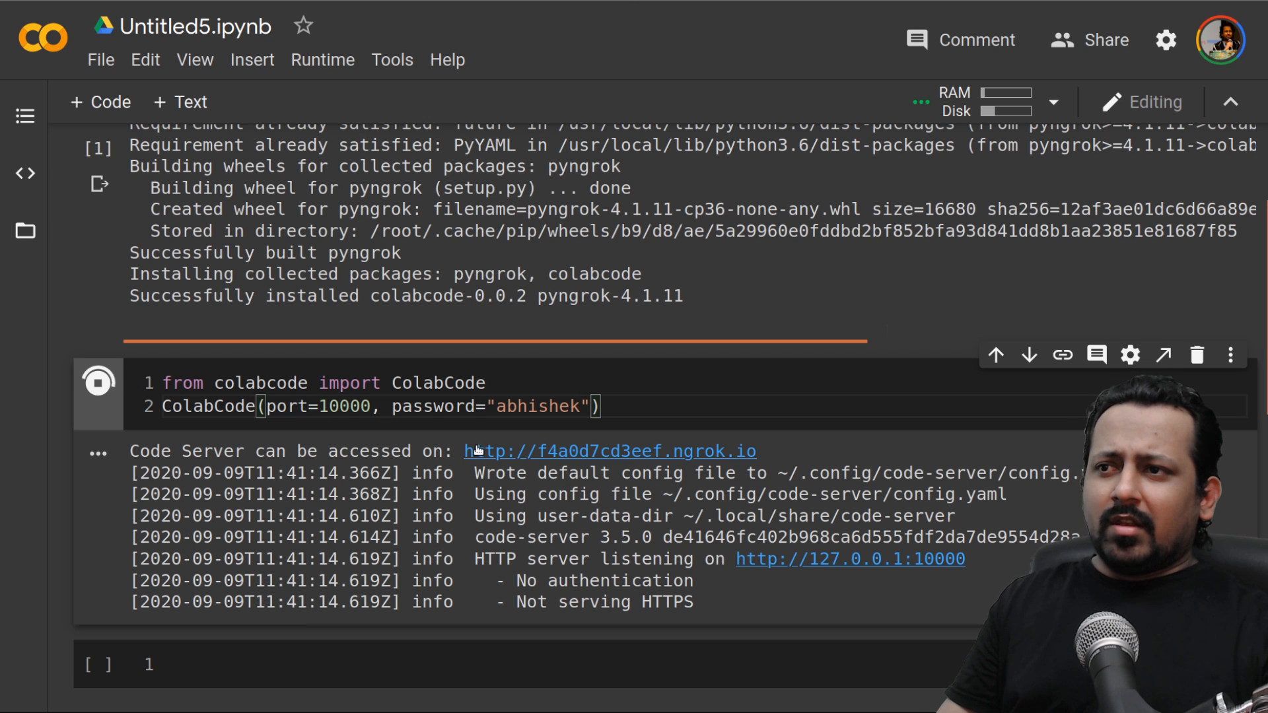
{"action": "mouse_move", "coordinate": [454, 451]}
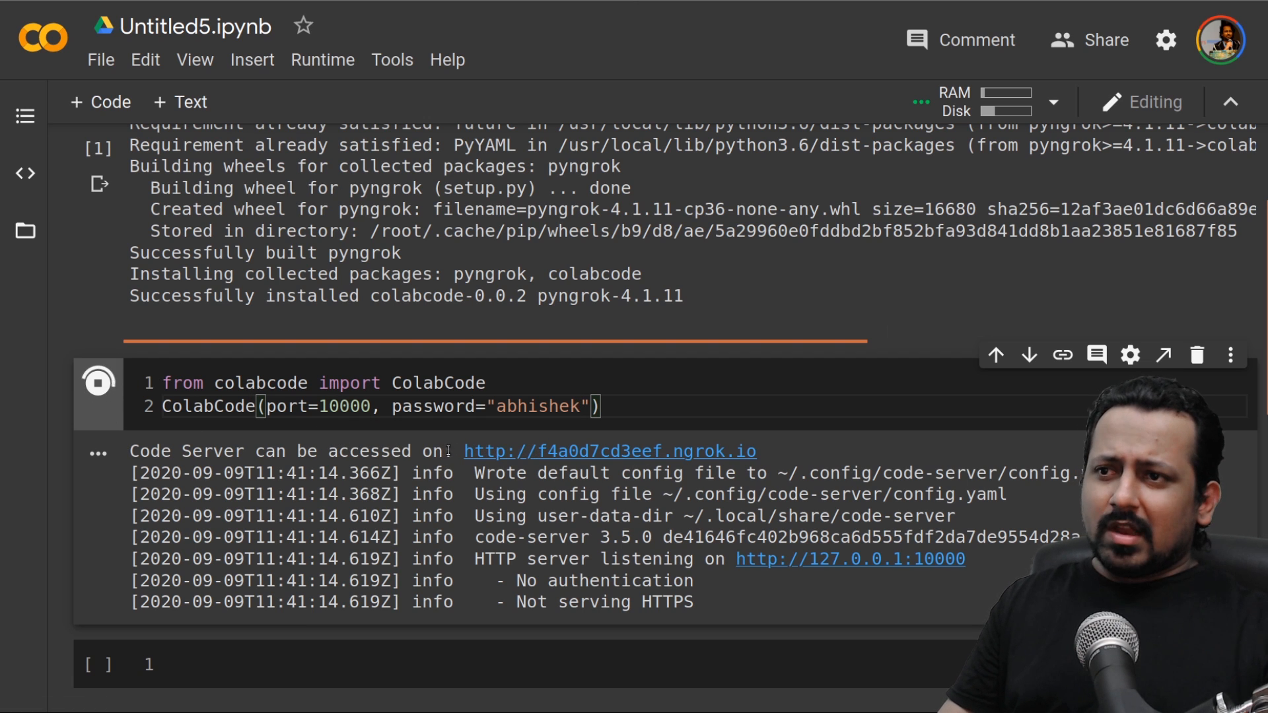
{"action": "double_click", "coordinate": [570, 407]}
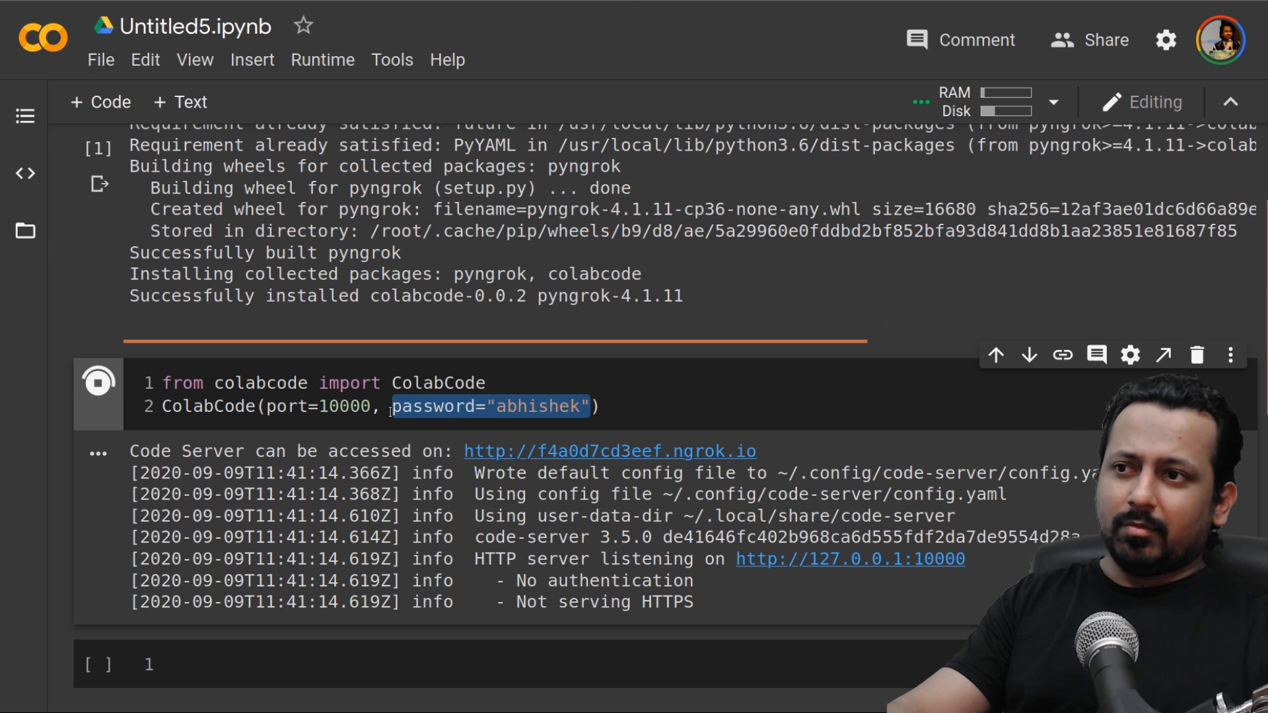
{"action": "key", "text": "Delete"}
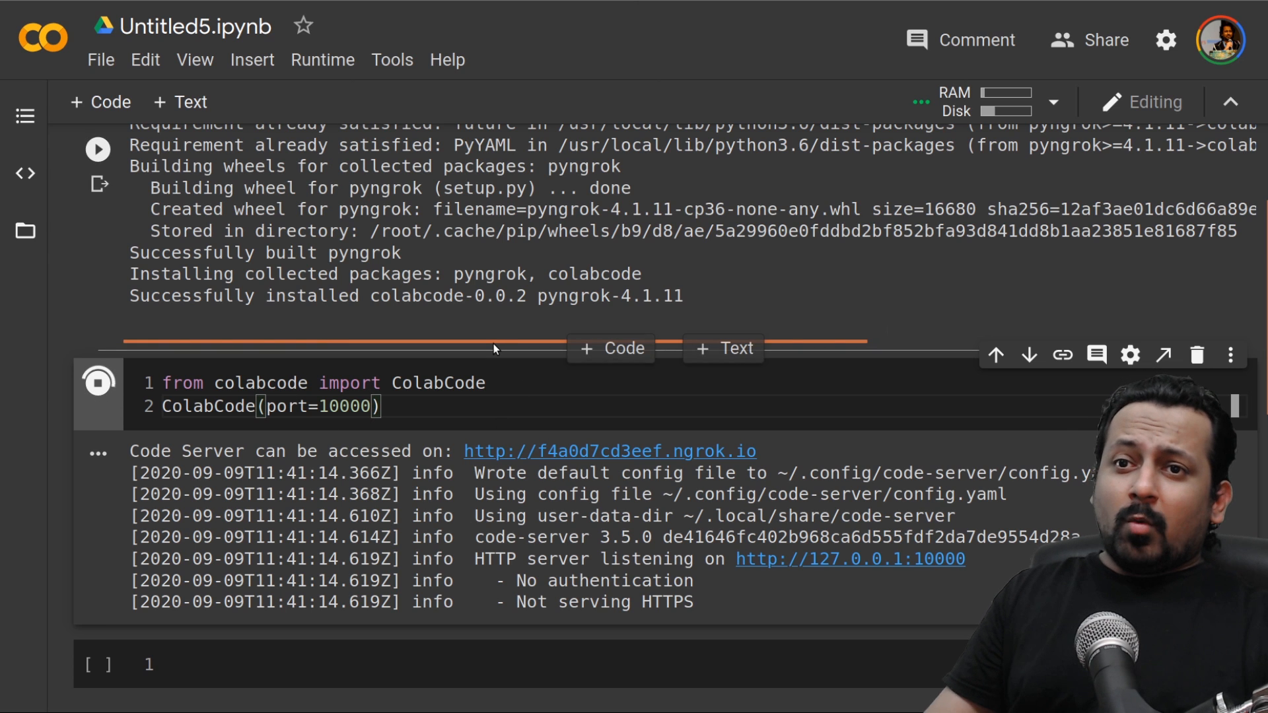
{"action": "scroll", "scroll_direction": "down", "scroll_amount": 3}
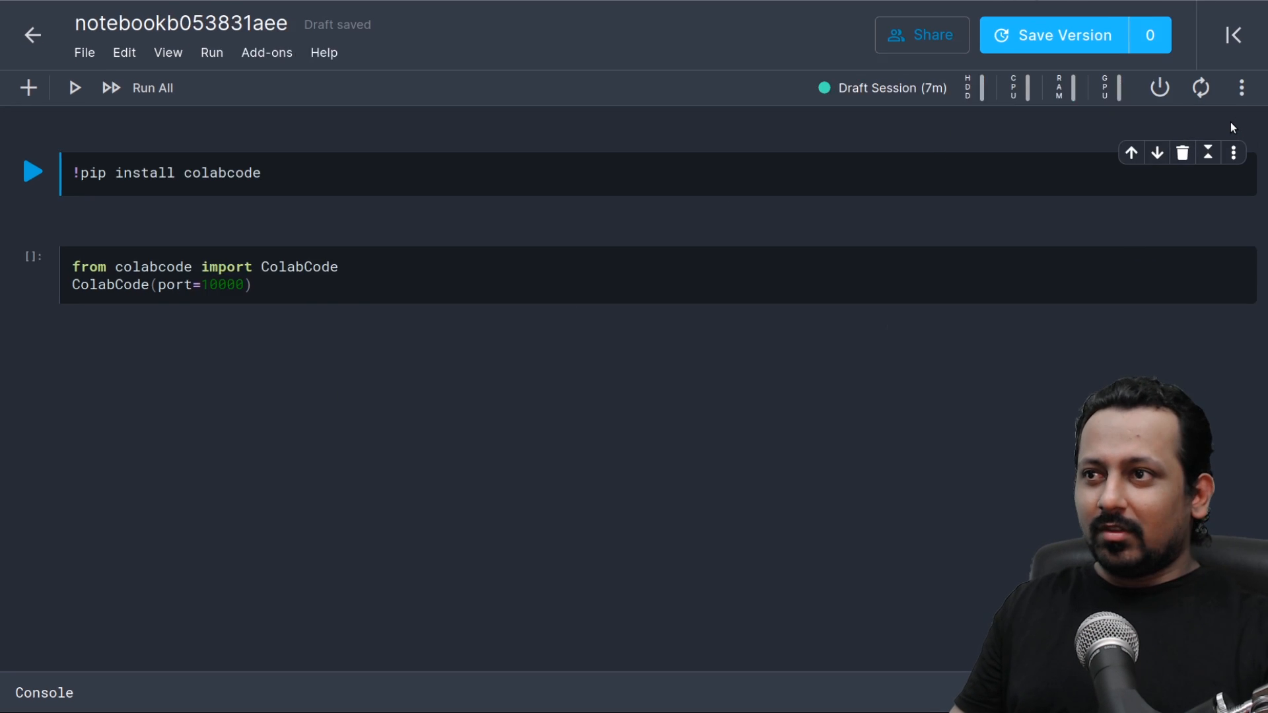
Run all Kaggle notebook cells to start code-server on port 10000, then open its ngrok link.
{"action": "left_click", "coordinate": [323, 172]}
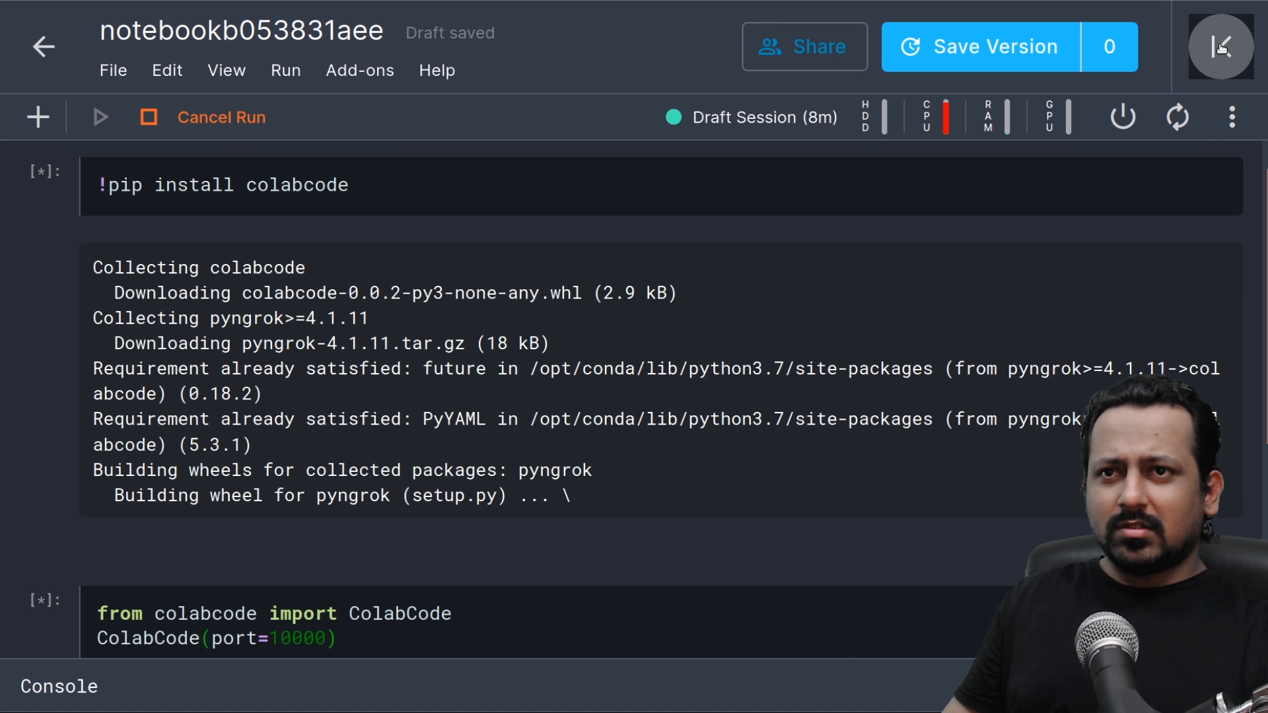
{"action": "left_click", "coordinate": [1221, 46]}
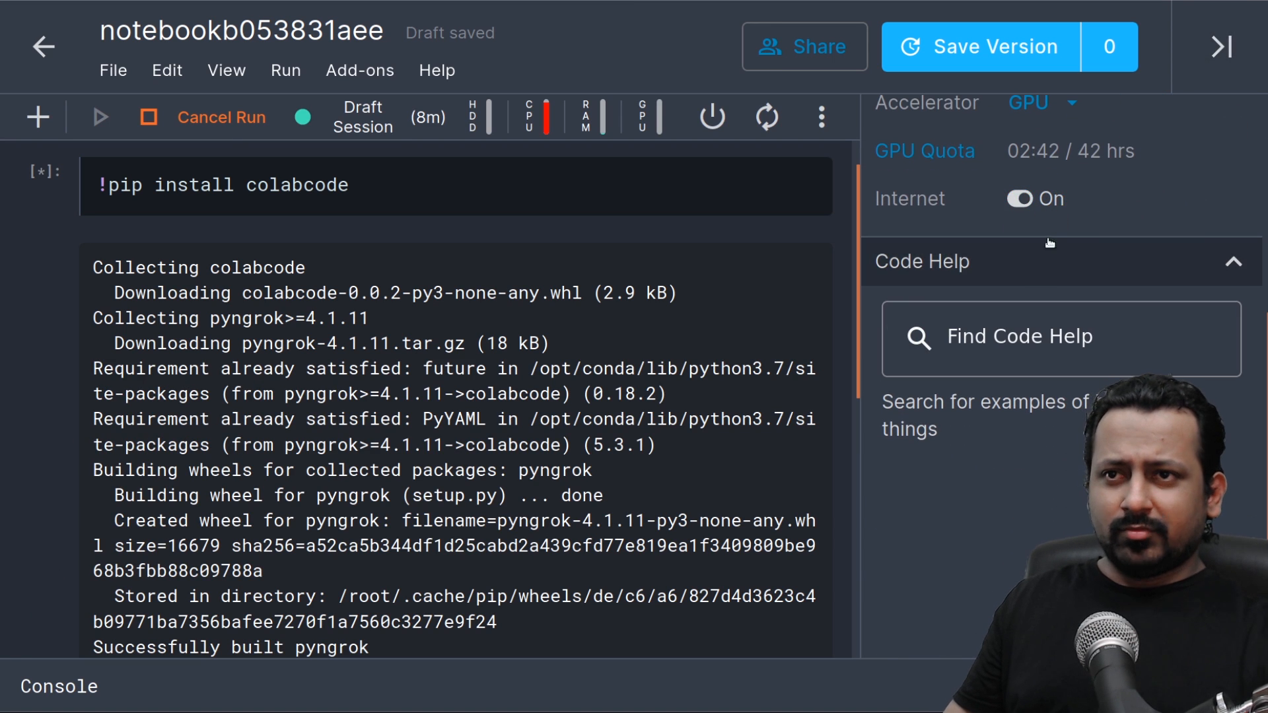
{"action": "left_click", "coordinate": [1224, 46]}
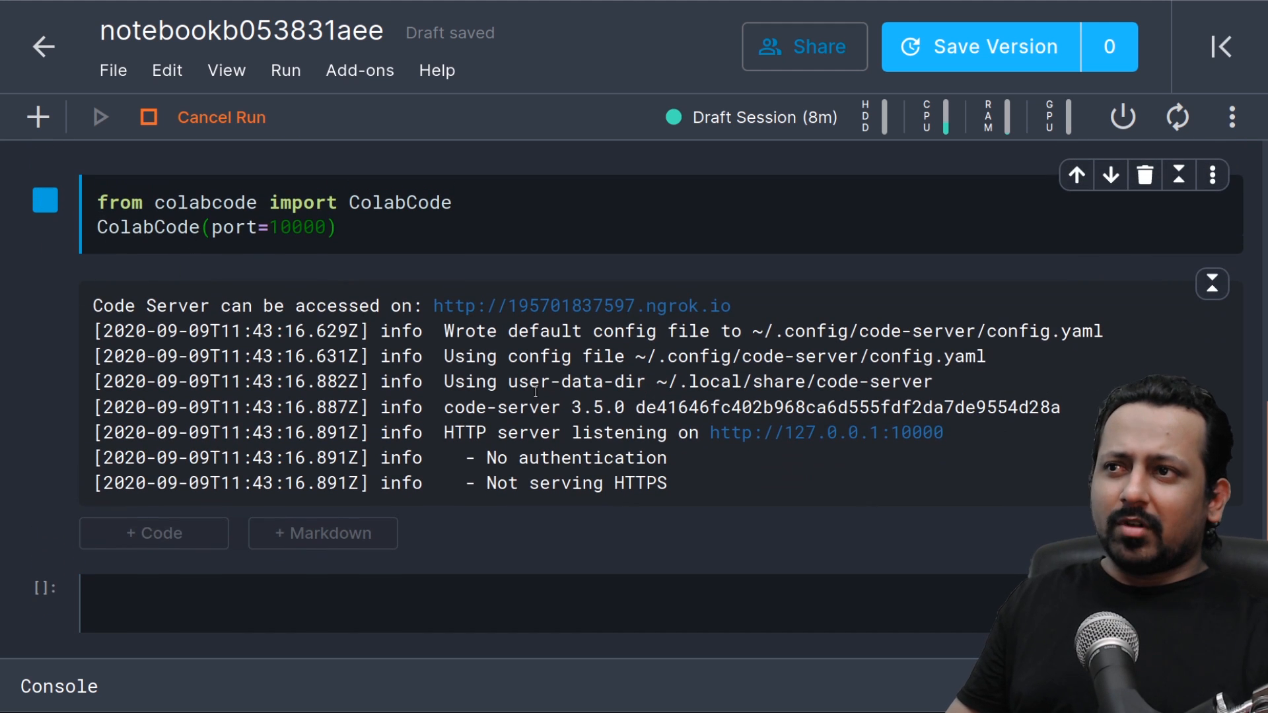
{"action": "left_click", "coordinate": [580, 305]}
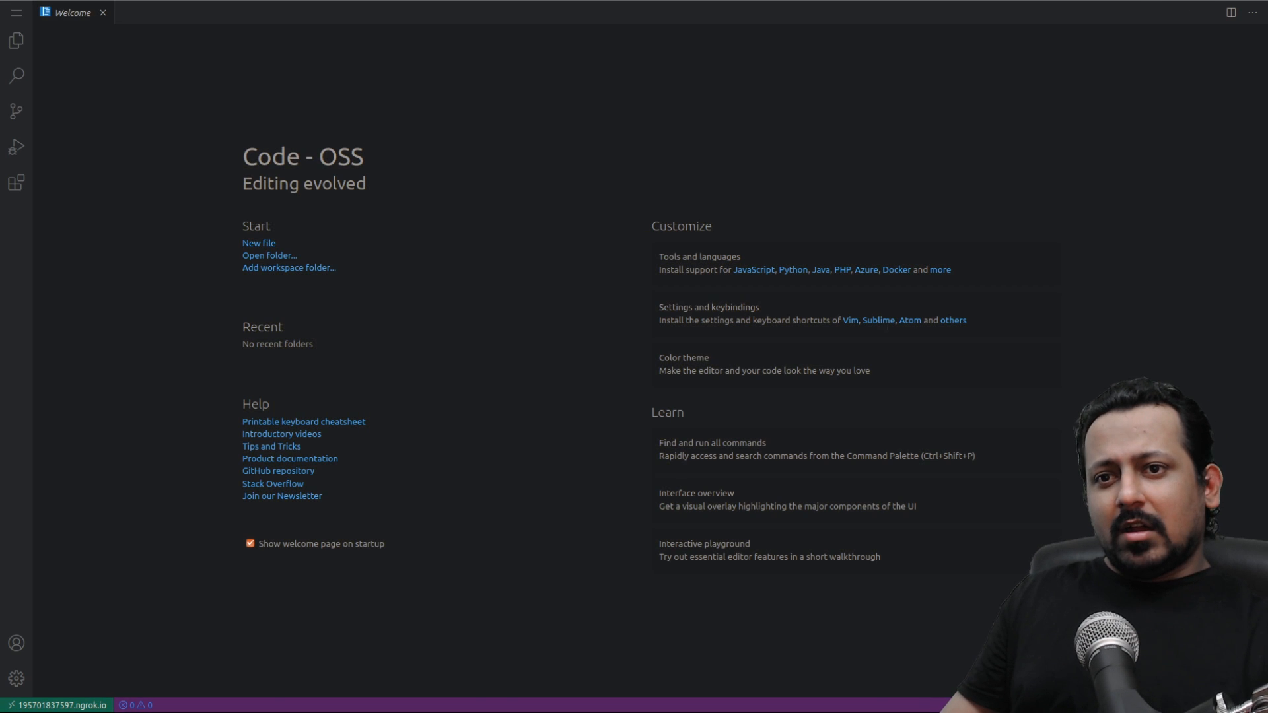
Open the /root/ folder as the workspace via Explorer's Open Folder.
{"action": "left_click", "coordinate": [16, 41]}
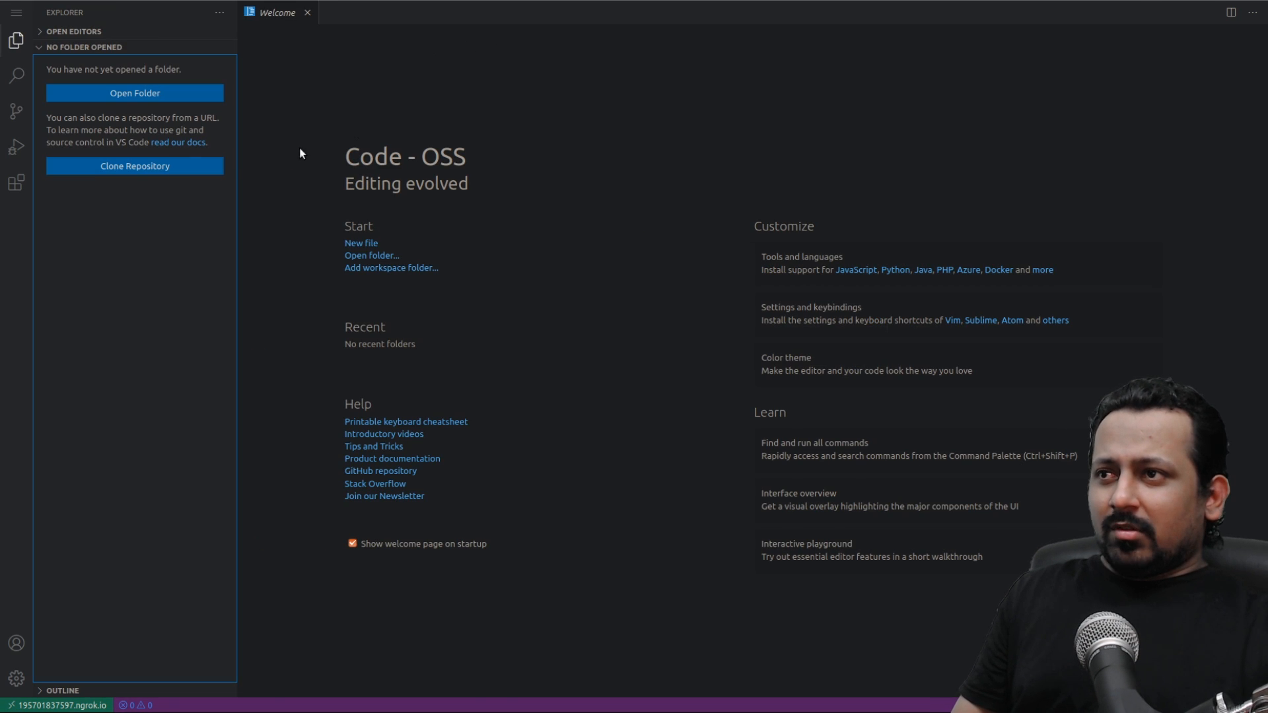
{"action": "left_click", "coordinate": [134, 93]}
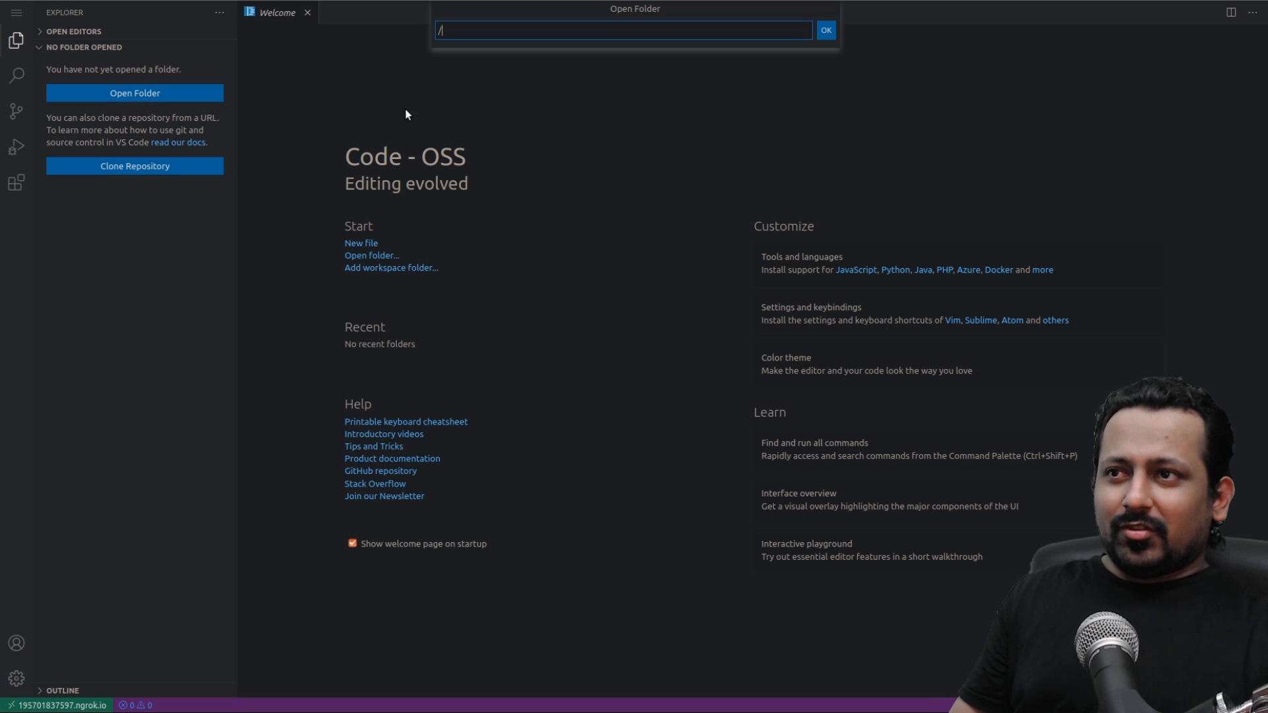
{"action": "type", "text": "root/"}
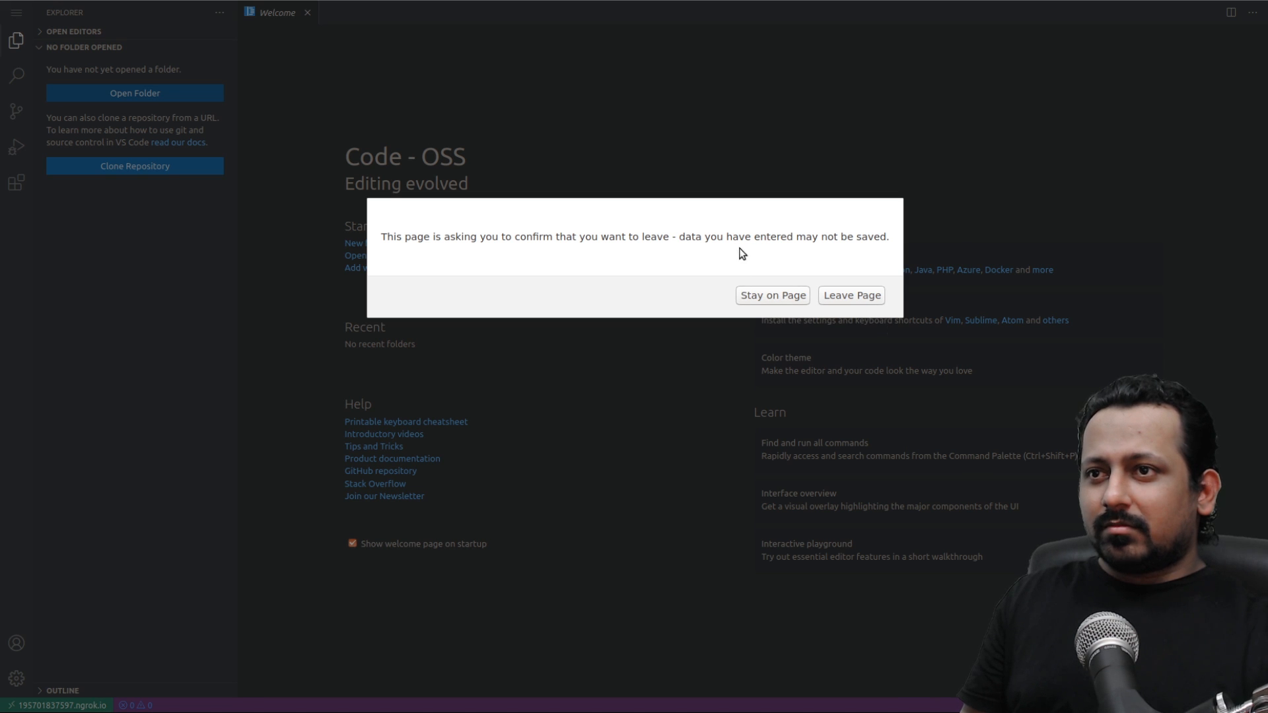
{"action": "left_click", "coordinate": [771, 296]}
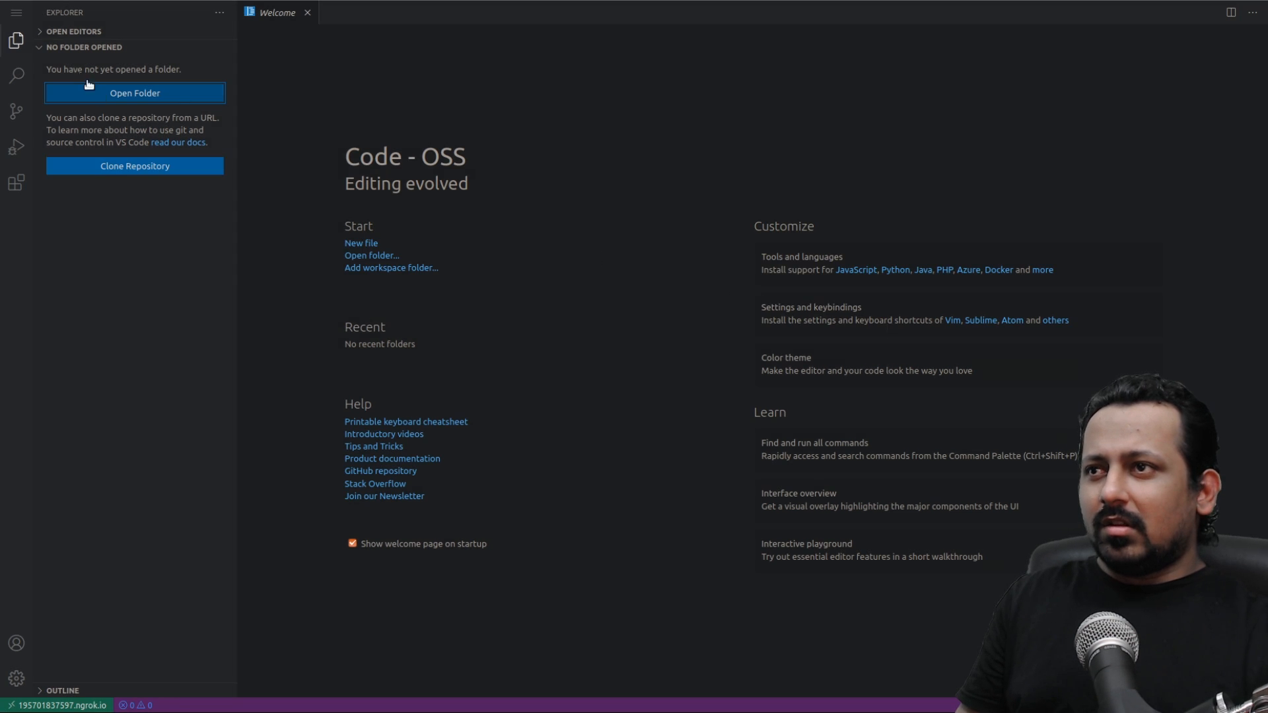
{"action": "left_click", "coordinate": [134, 93]}
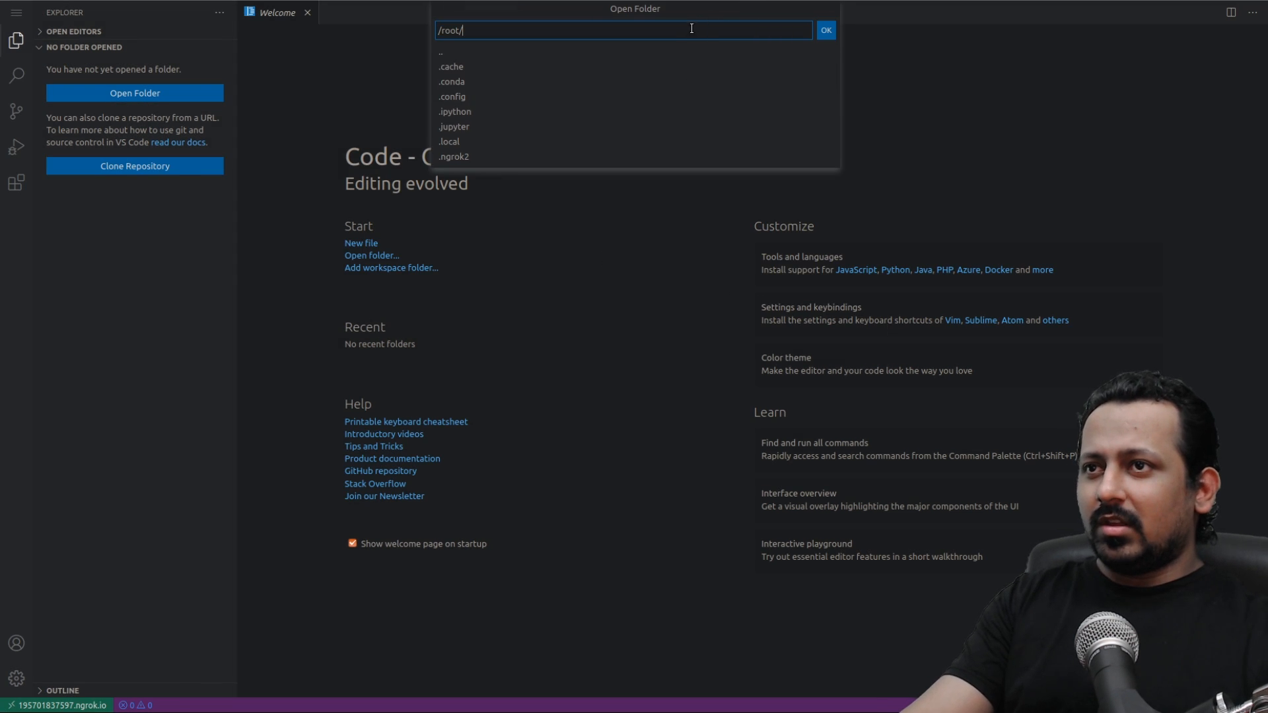
{"action": "key", "text": "Escape"}
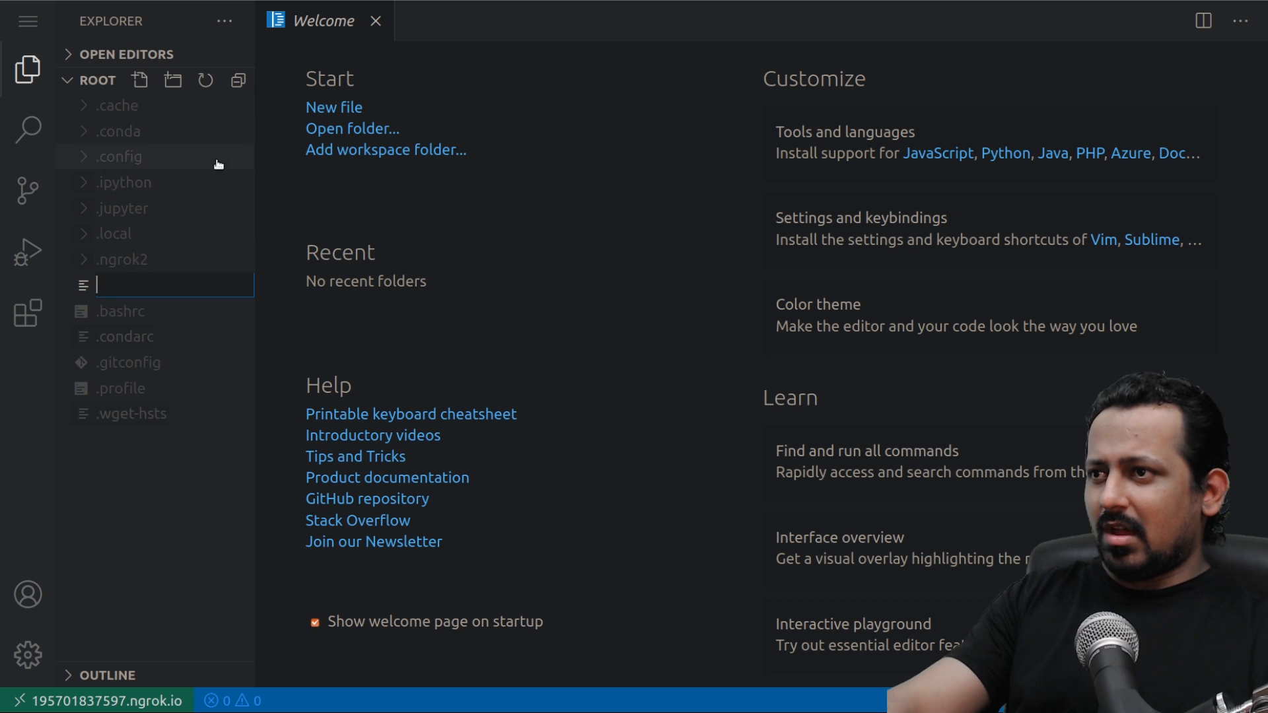
Name the new file test.py and switch the editor's colour theme.
{"action": "type", "text": "tes"}
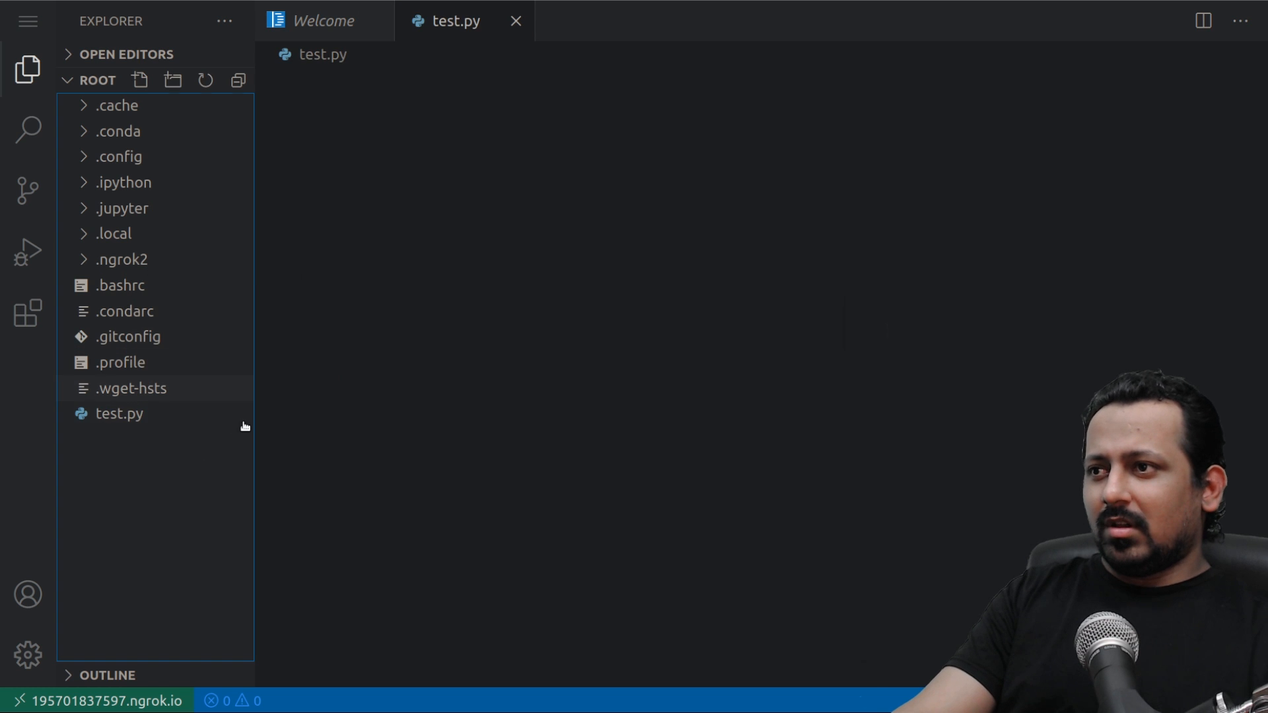
{"action": "left_click", "coordinate": [118, 414]}
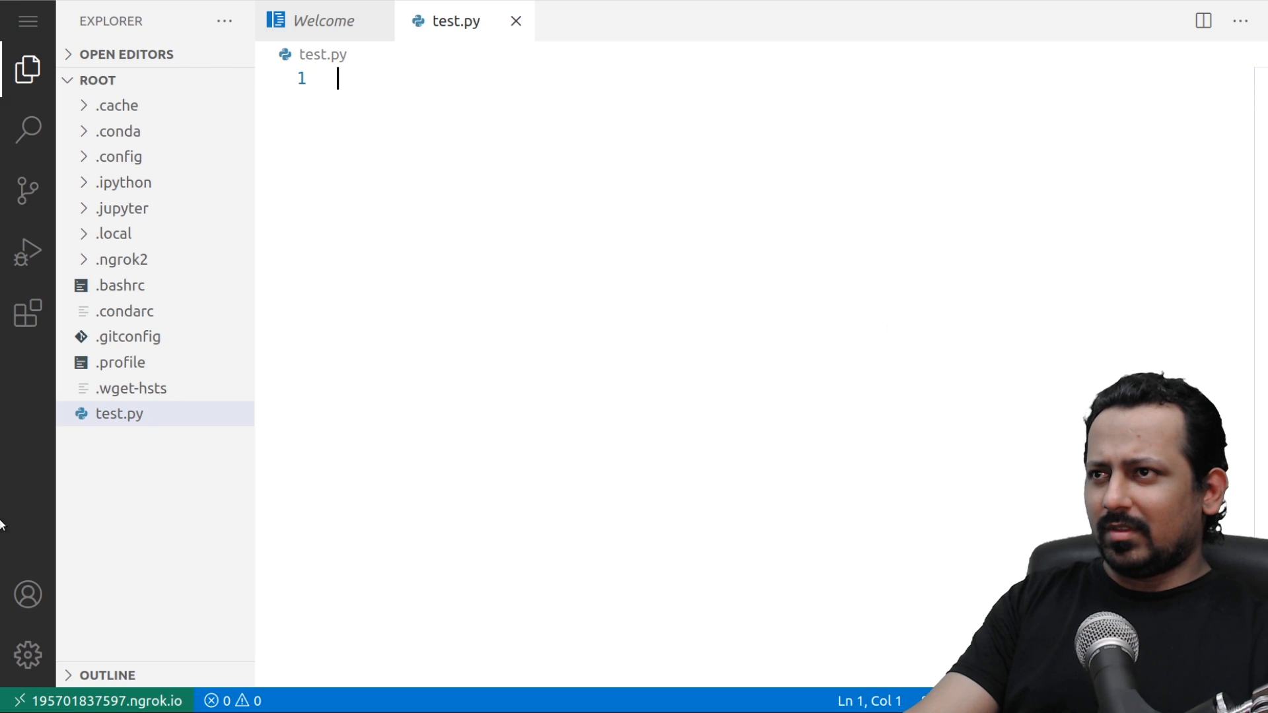
{"action": "left_click", "coordinate": [28, 655]}
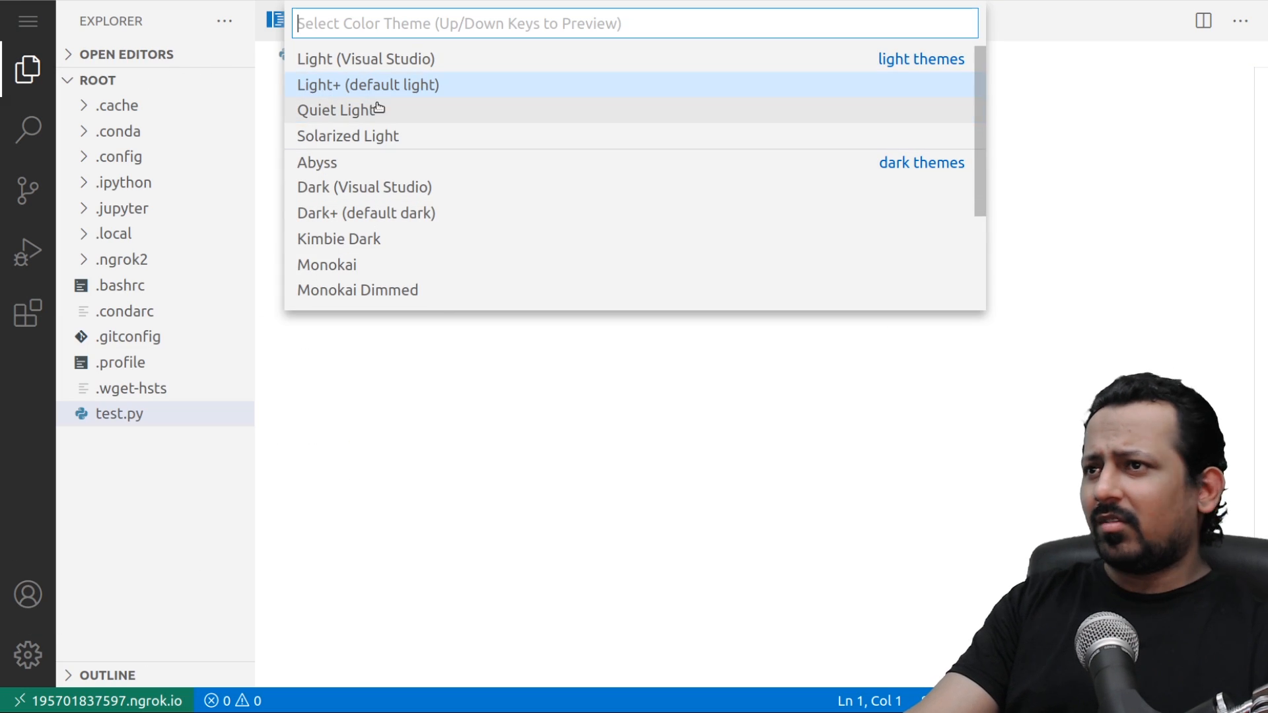
{"action": "key", "text": "Escape"}
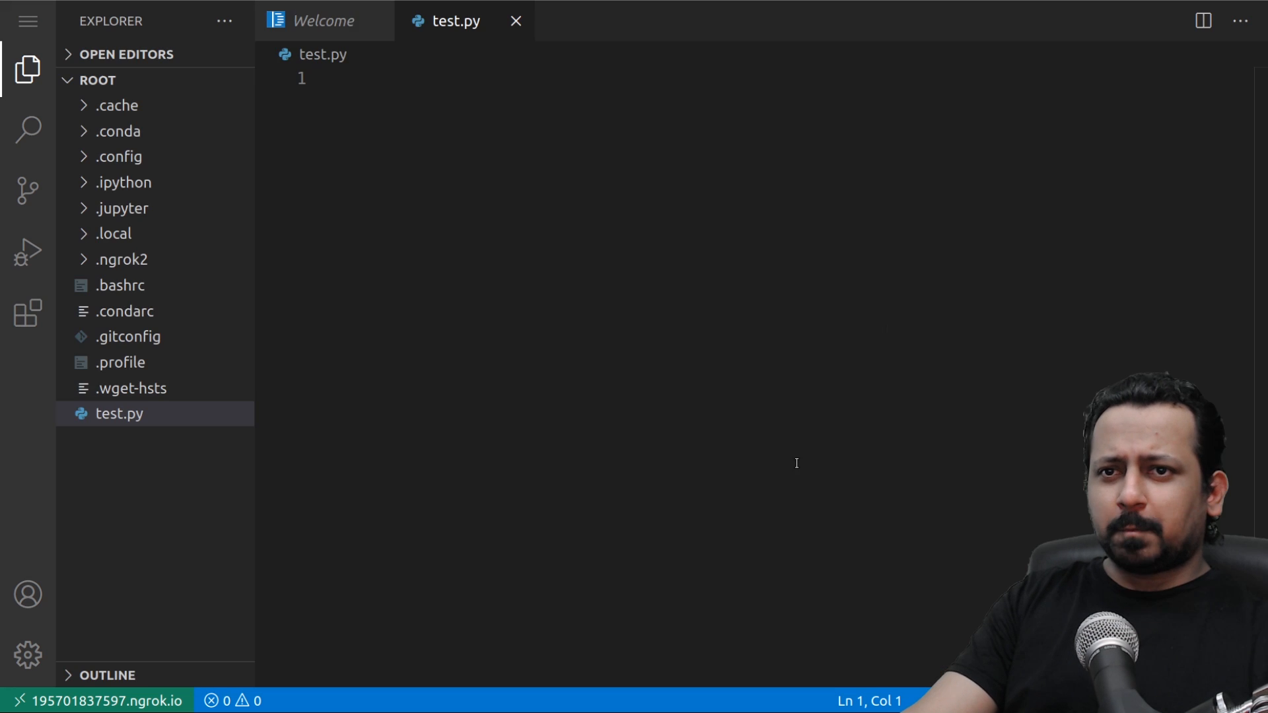
Write 'import pandas as pd', 'import numpy as np' and print("hi") in test.py.
{"action": "type", "text": "import pandas as"}
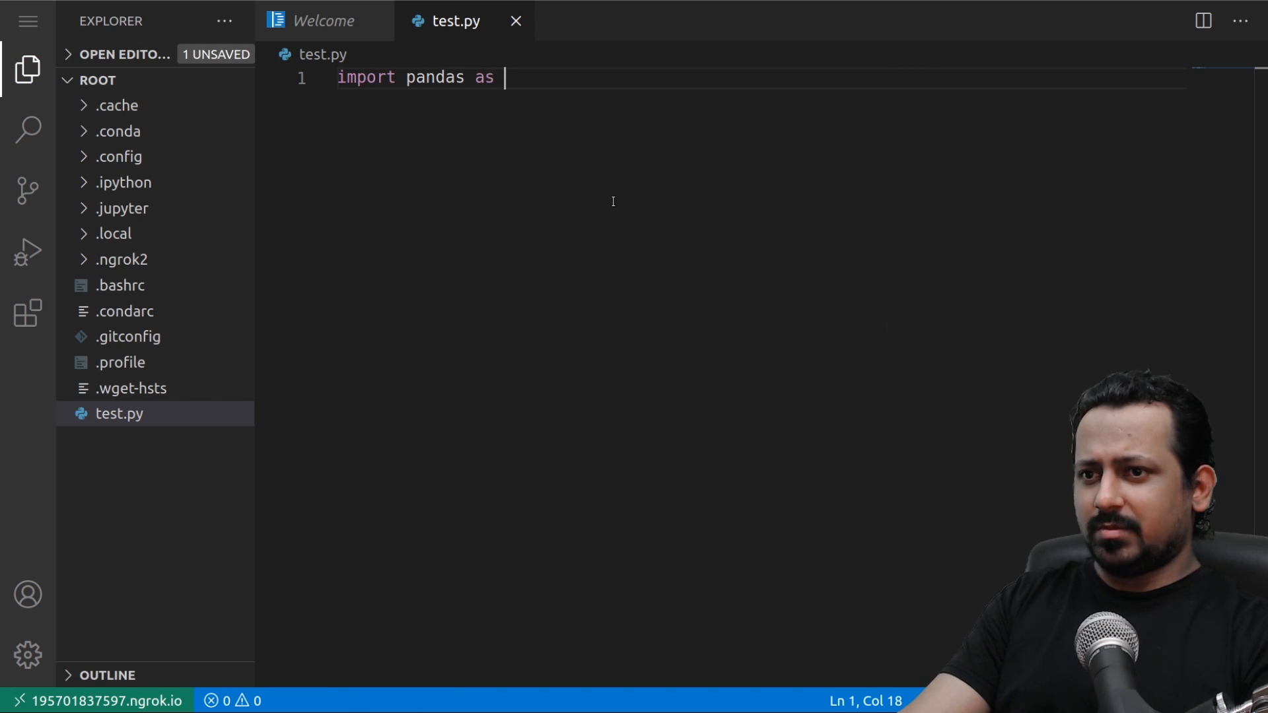
{"action": "type", "text": "pd"}
{"action": "type", "text": "import"}
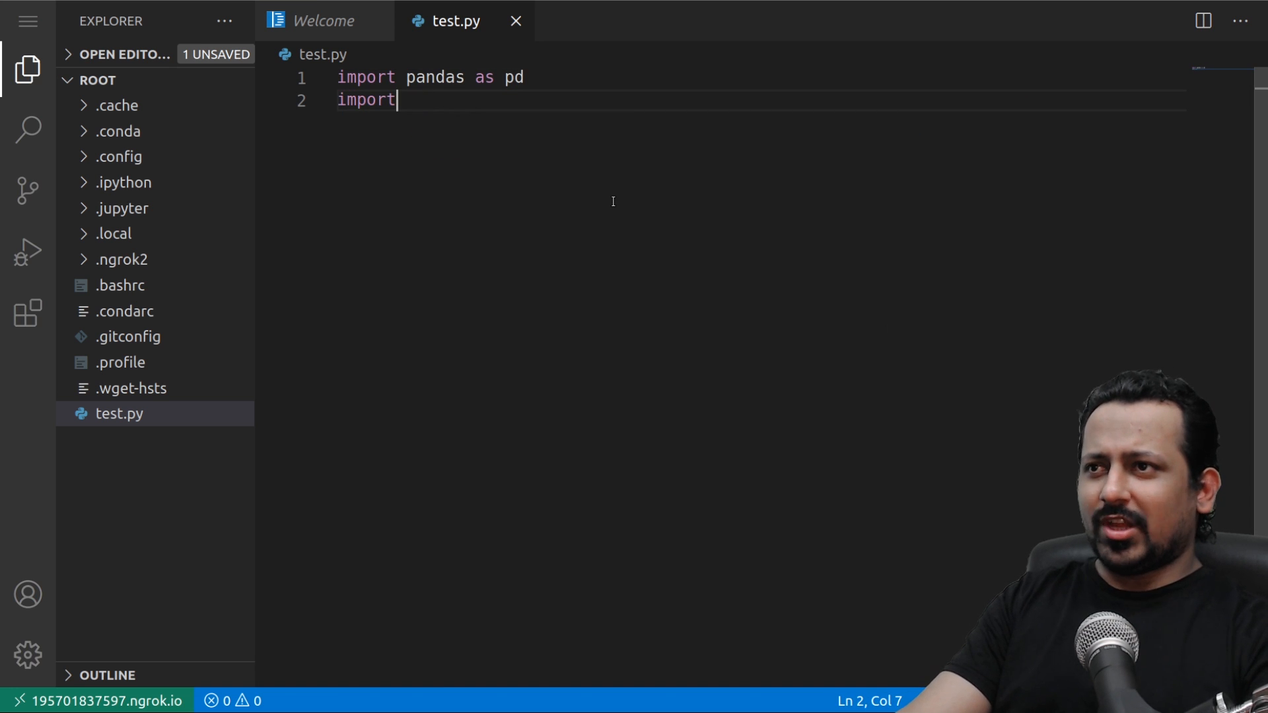
{"action": "type", "text": "numpy"}
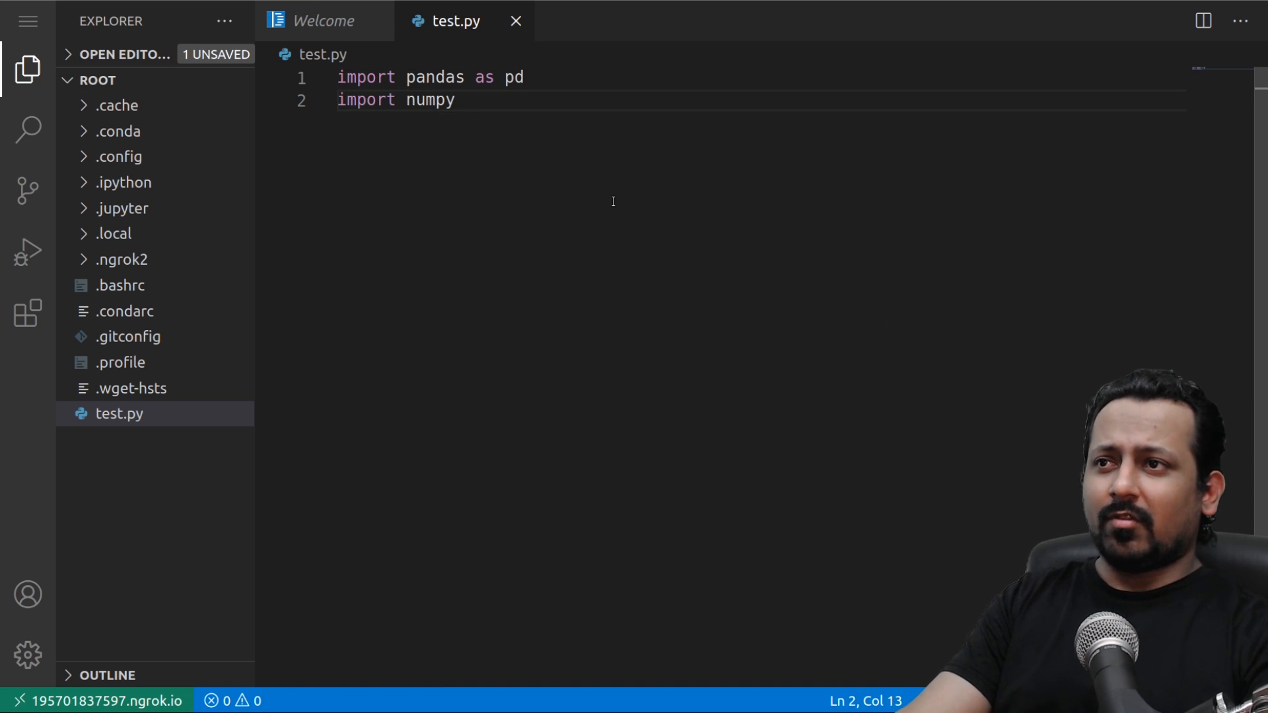
{"action": "type", "text": "as np"}
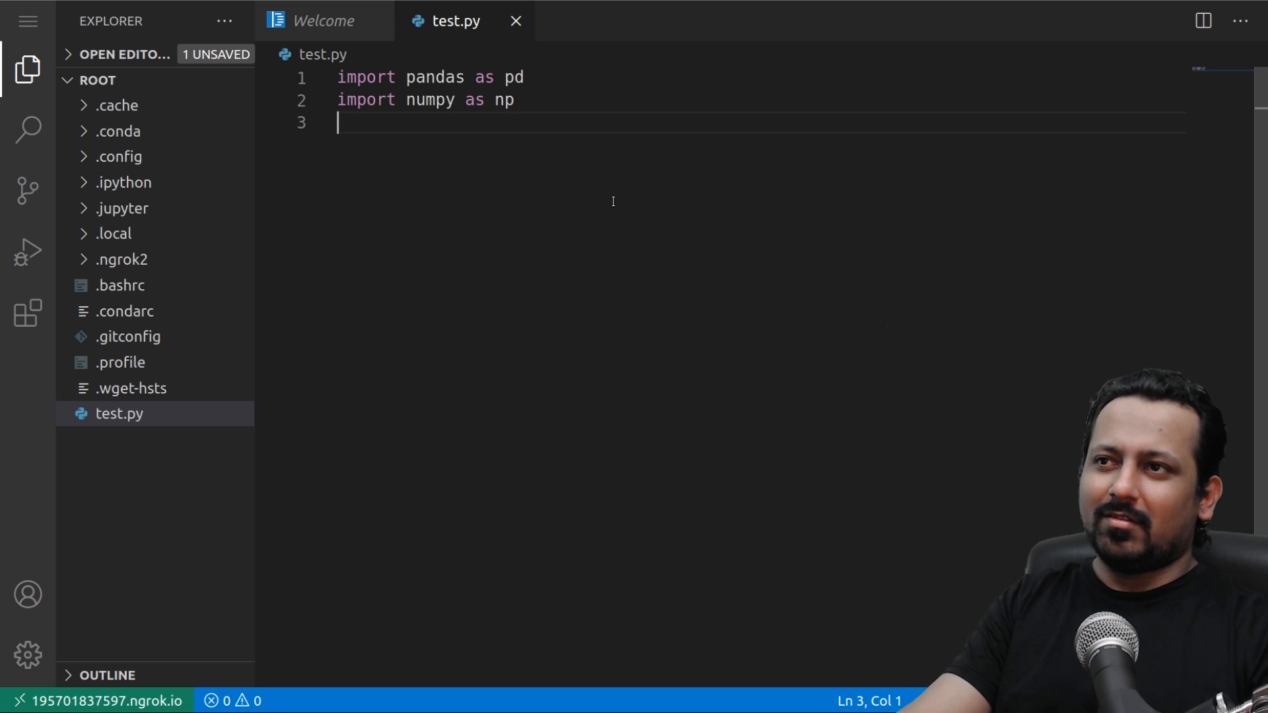
{"action": "type", "text": "print(\"\")"}
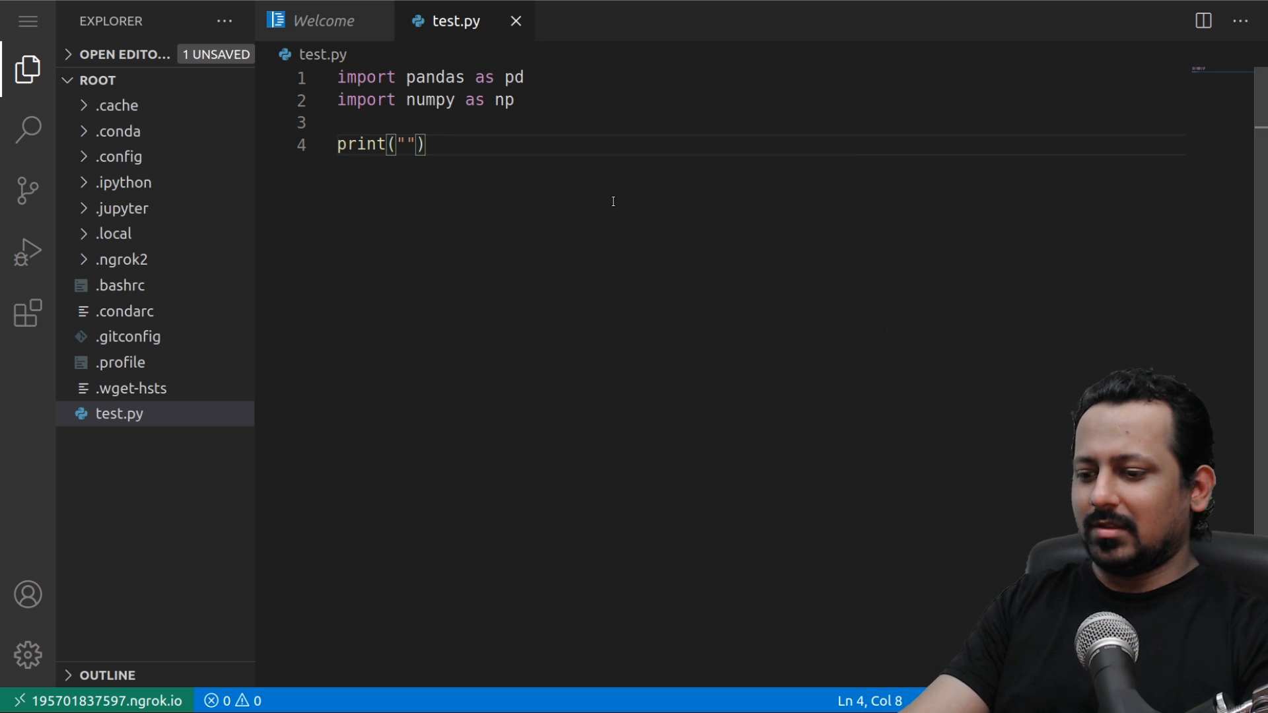
{"action": "type", "text": "hi"}
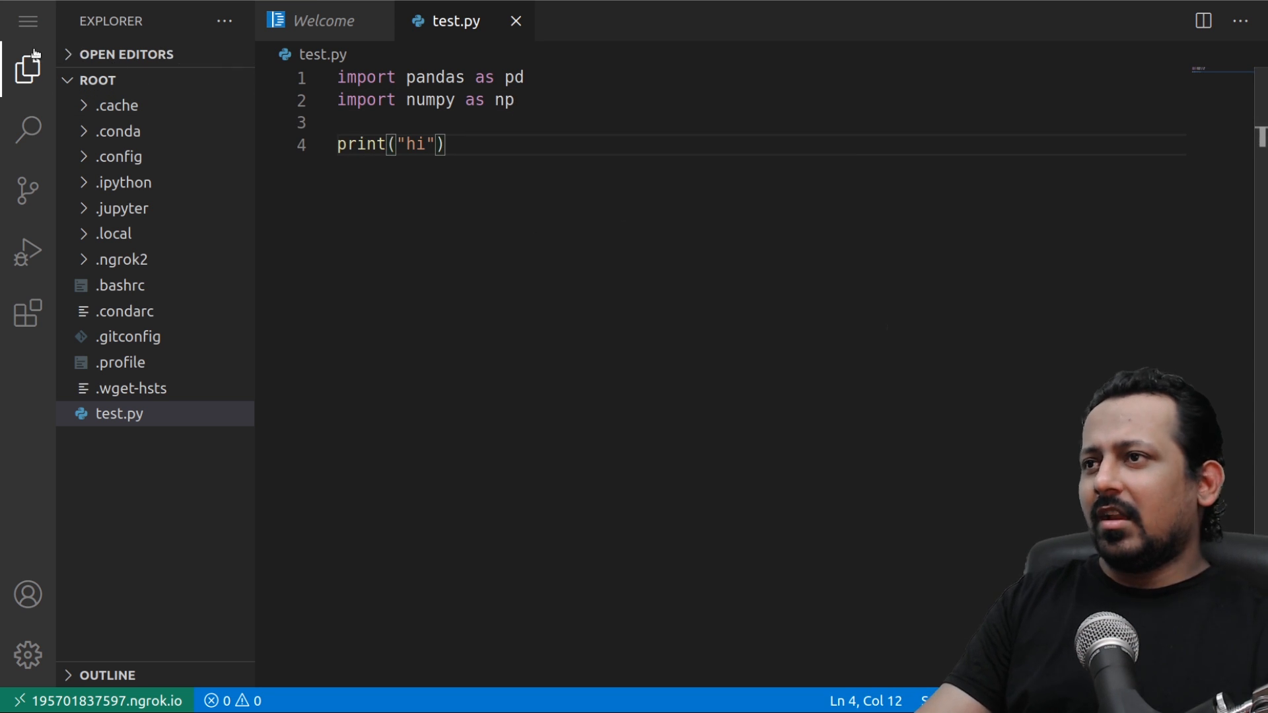
{"action": "left_click", "coordinate": [26, 21]}
{"action": "type", "text": "ls"}
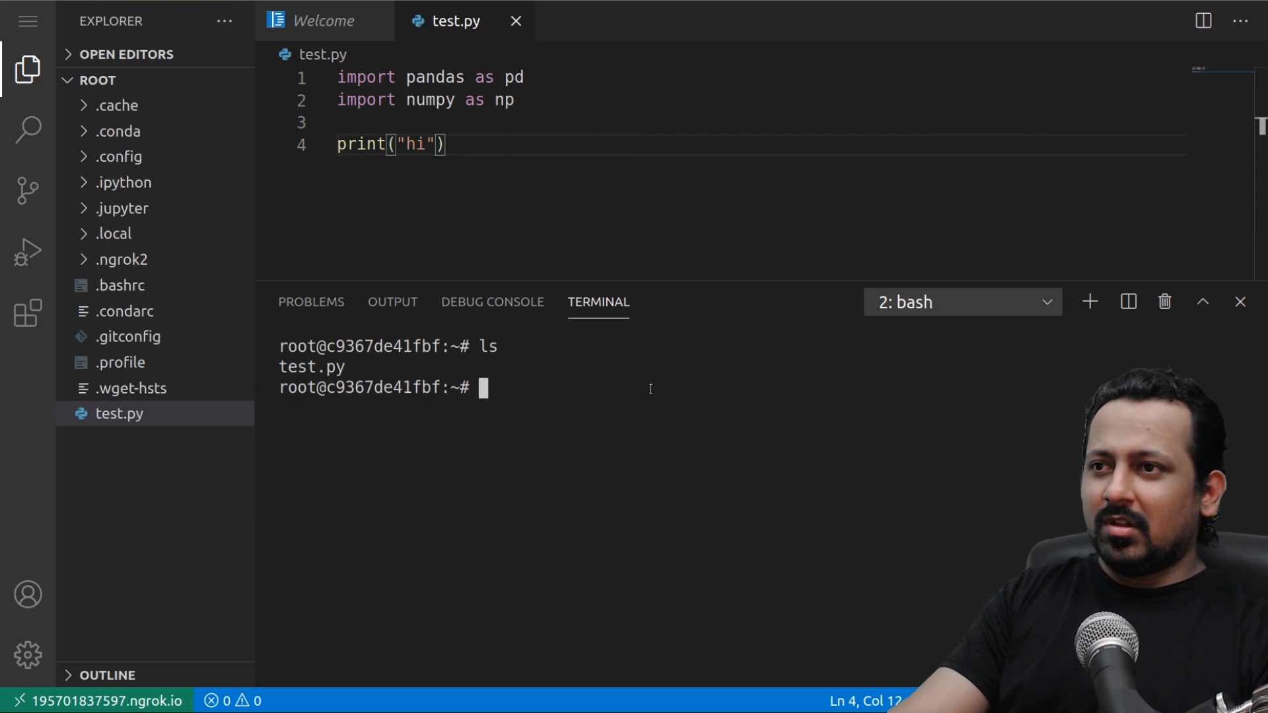
Run python test.py in the terminal.
{"action": "type", "text": "python t"}
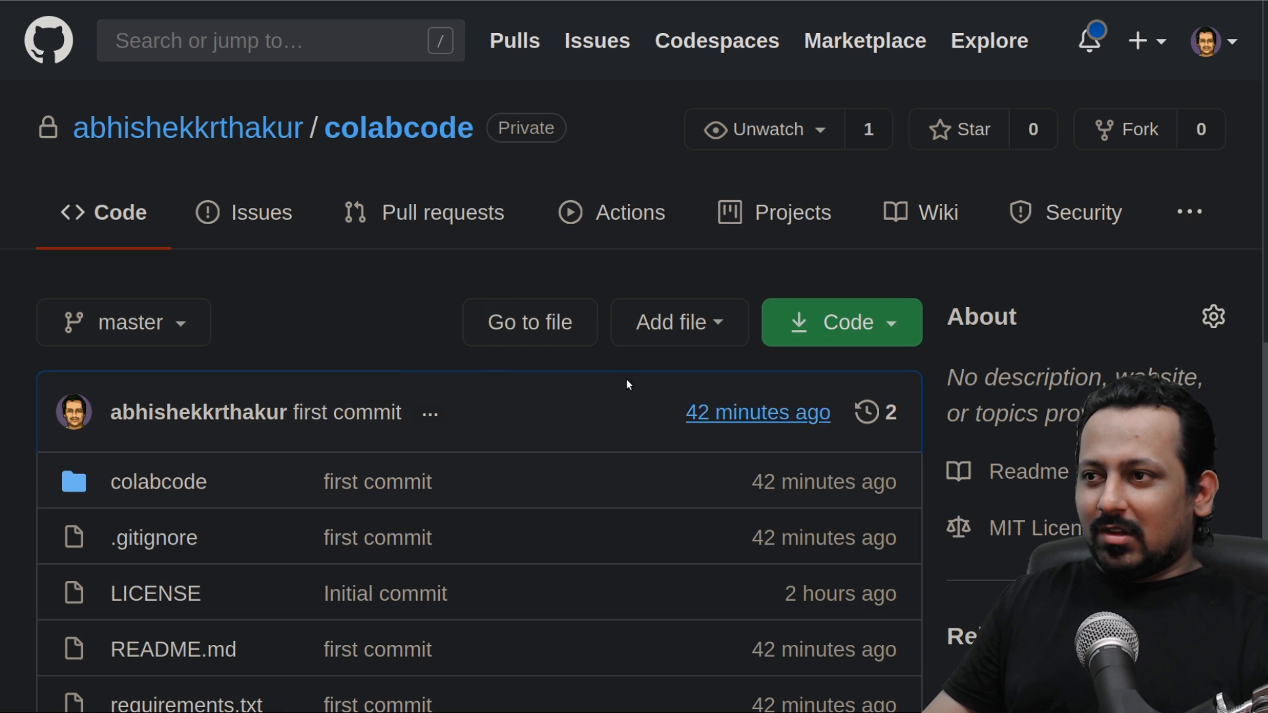
{"action": "mouse_move", "coordinate": [199, 412]}
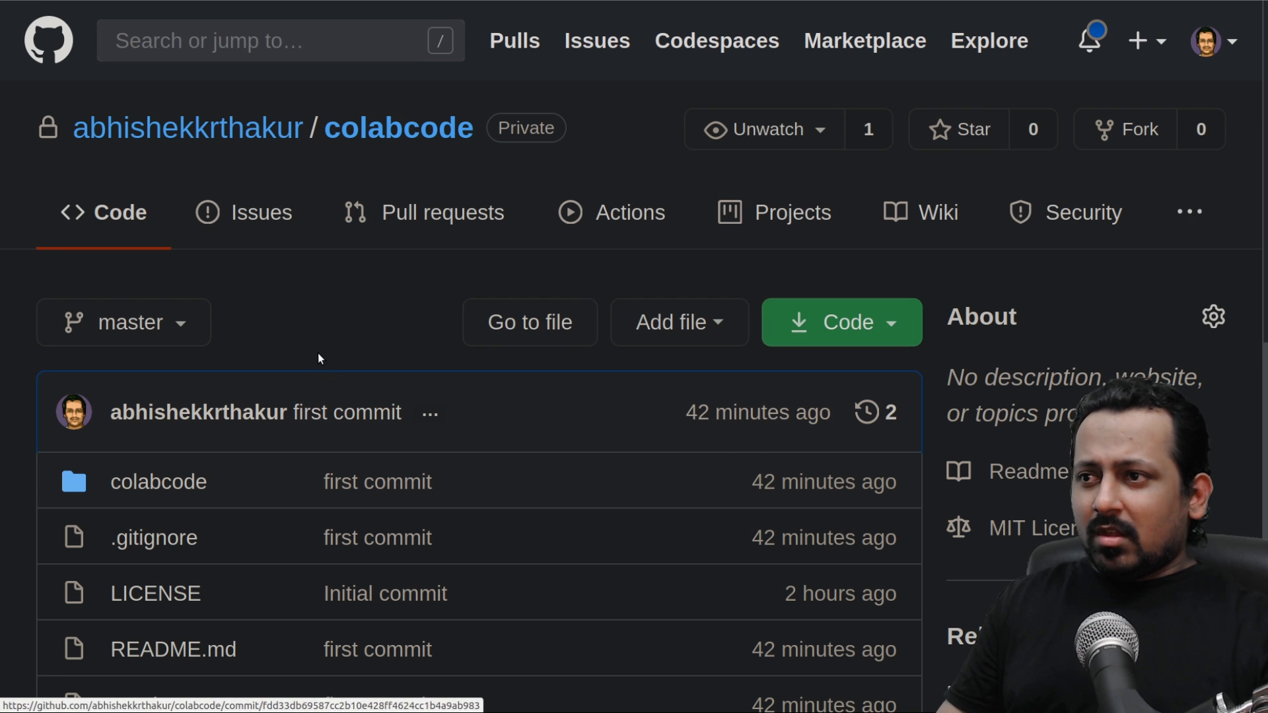
Scroll down the colabcode repository to its file list and README.
{"action": "scroll", "scroll_direction": "down", "scroll_amount": 3}
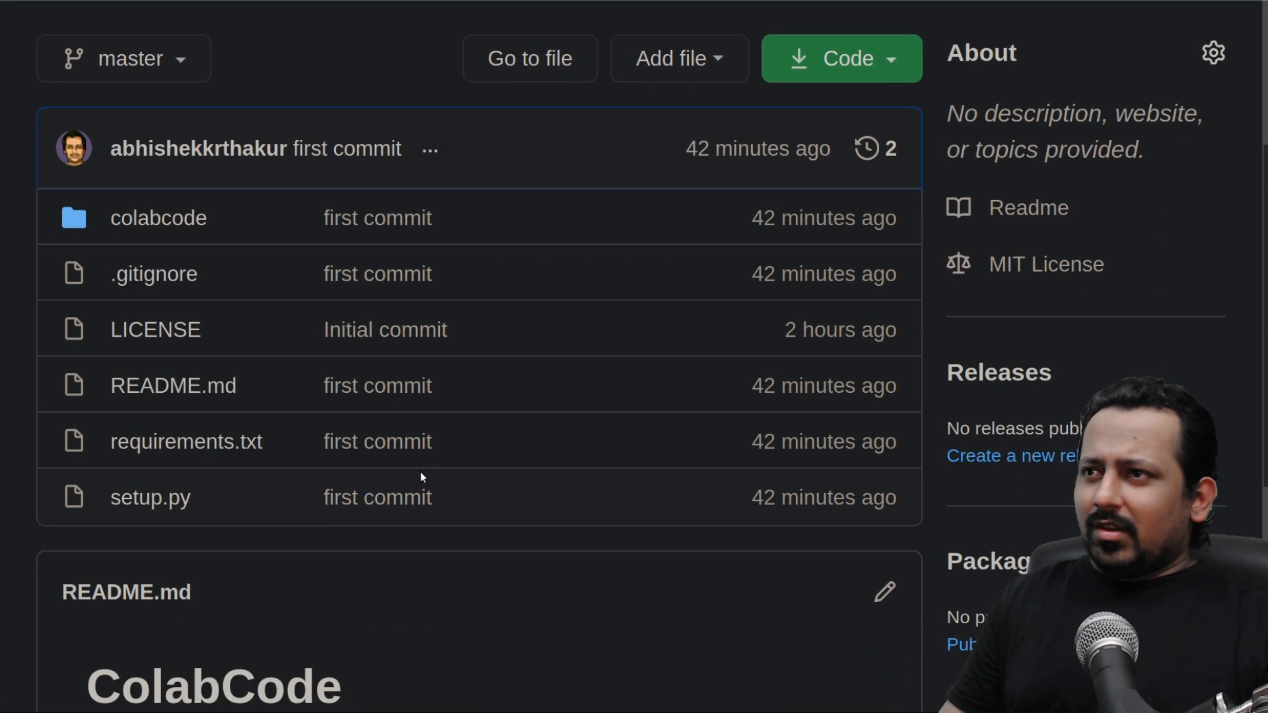